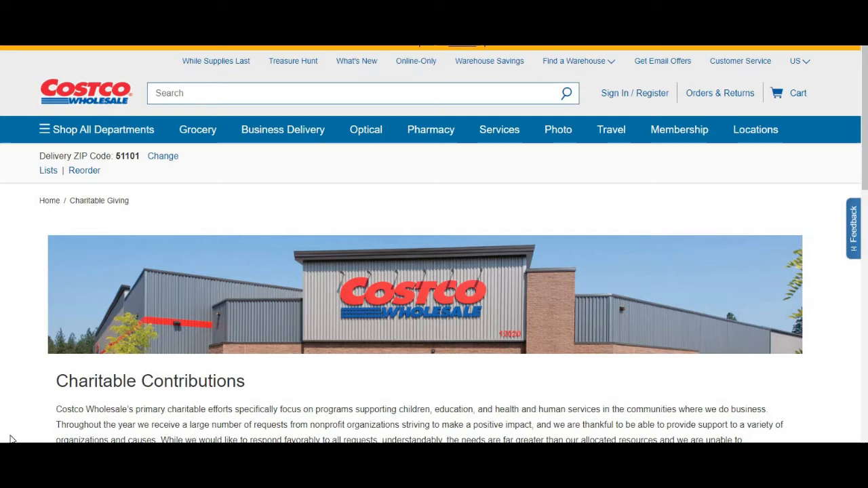
pyautogui.moveTo(122, 366)
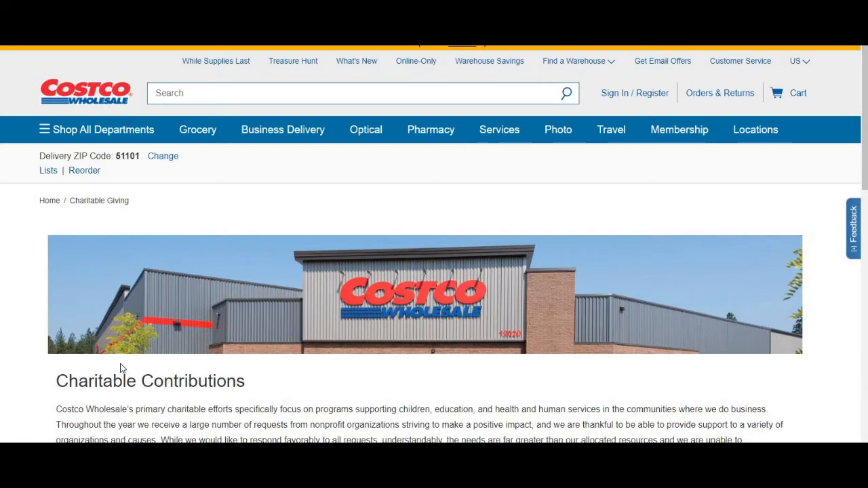
# Step: Scroll past the Charitable Giving banner to the Donation and Grant Eligibility Guidelines section
pyautogui.scroll(-3)
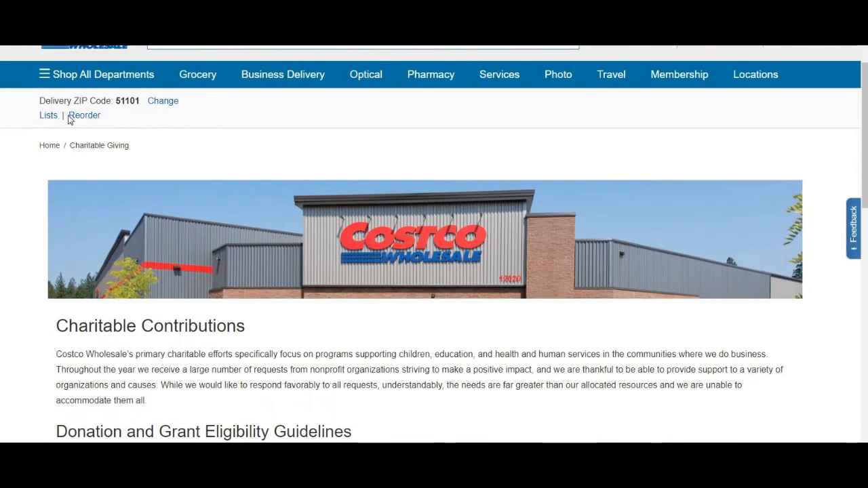
pyautogui.moveTo(119, 114)
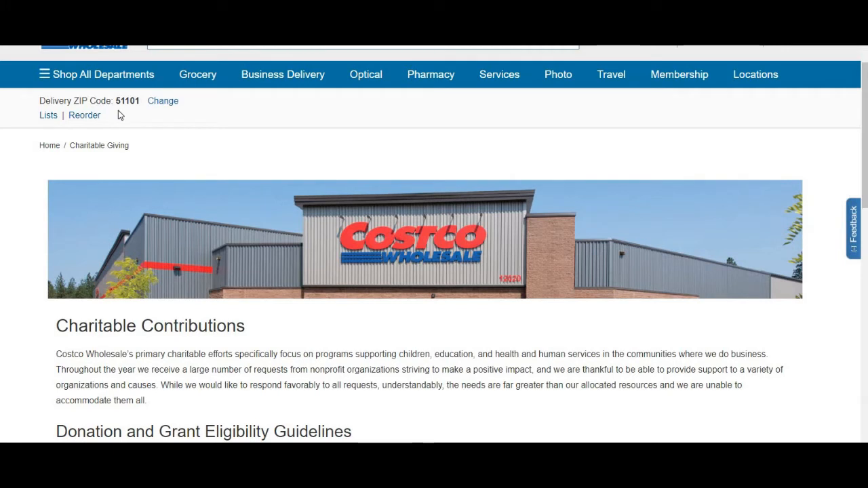
pyautogui.moveTo(225, 206)
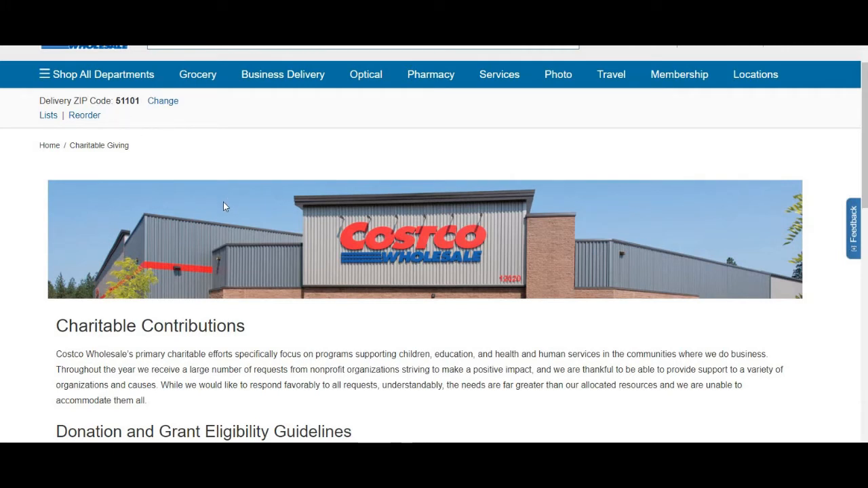
pyautogui.scroll(-3)
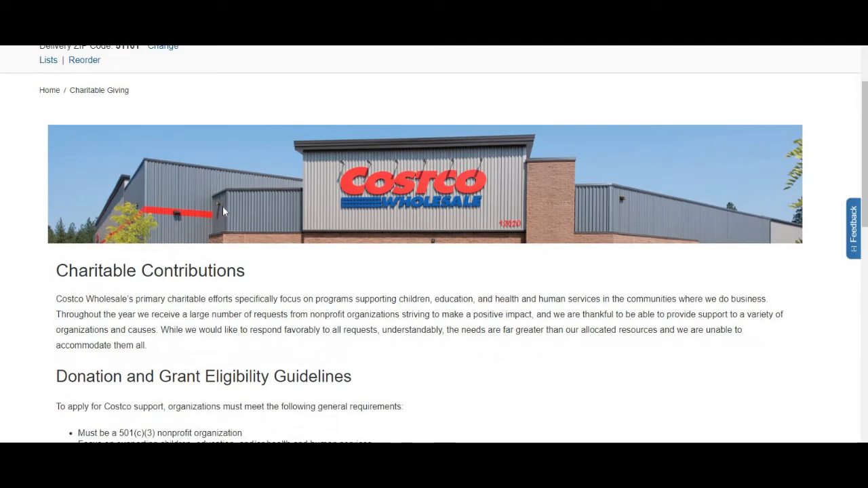
pyautogui.scroll(-3)
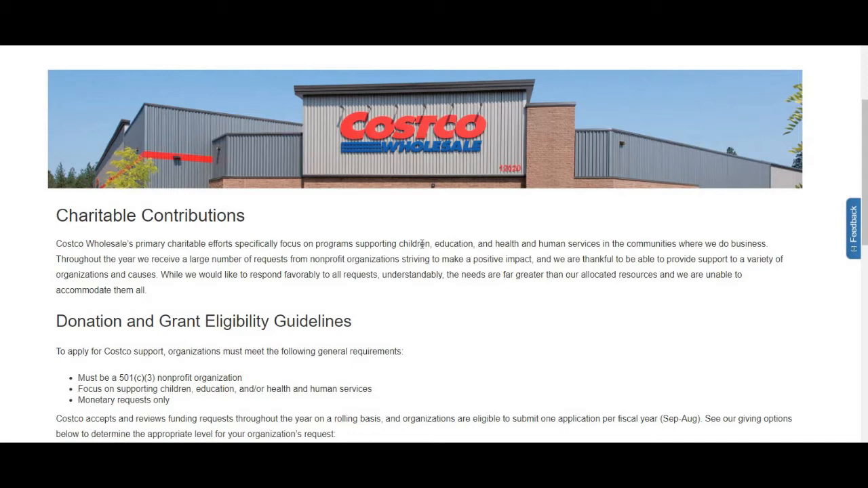
pyautogui.moveTo(531, 233)
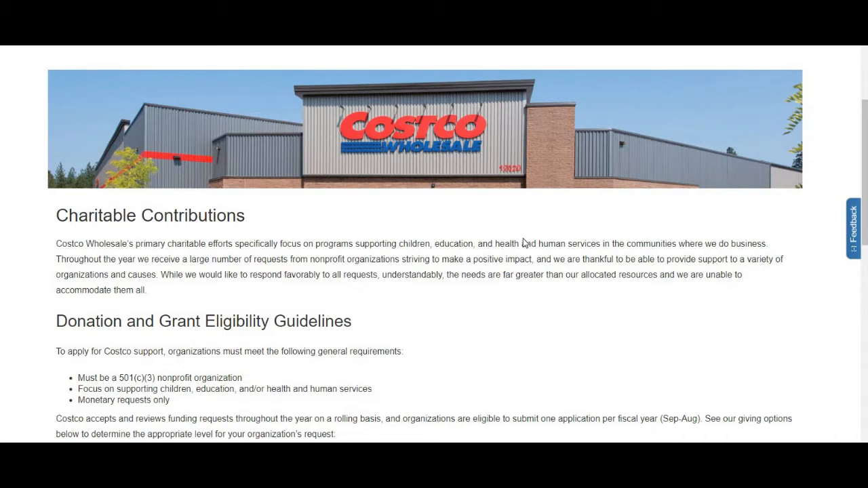
pyautogui.moveTo(472, 306)
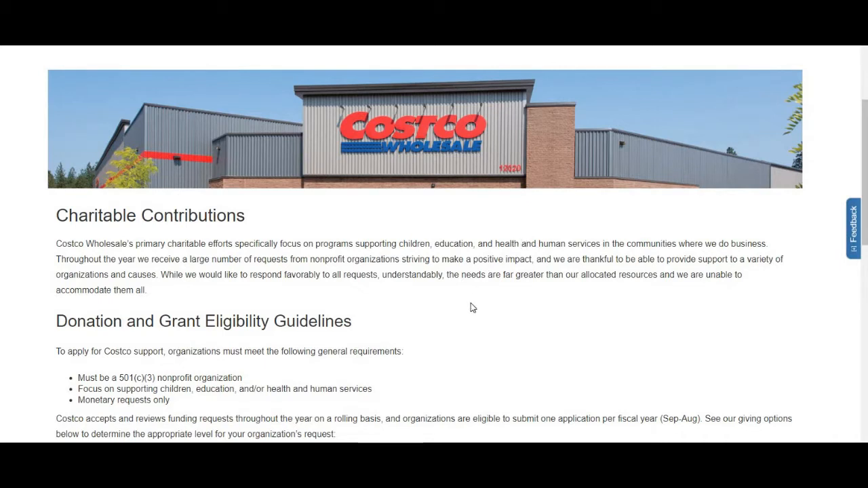
pyautogui.scroll(-3)
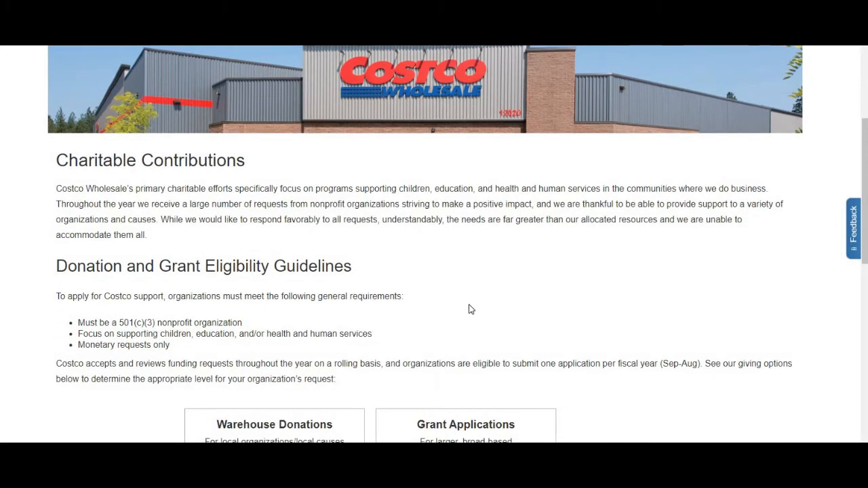
pyautogui.moveTo(461, 307)
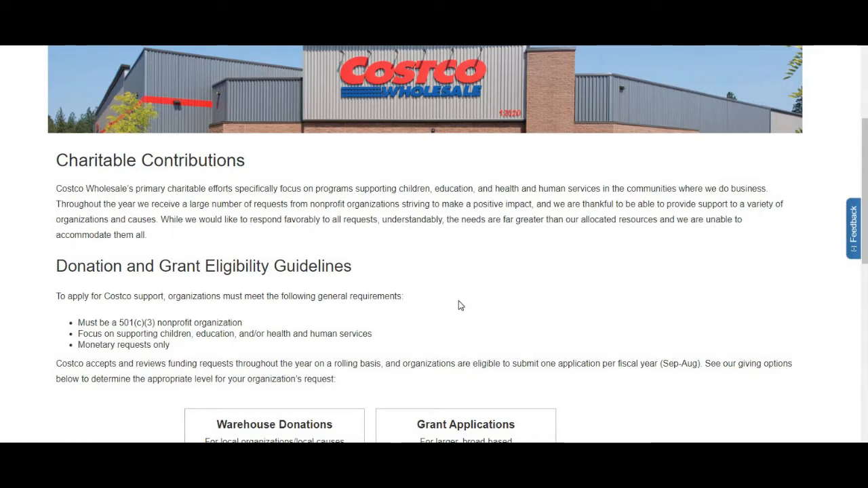
pyautogui.moveTo(177, 294)
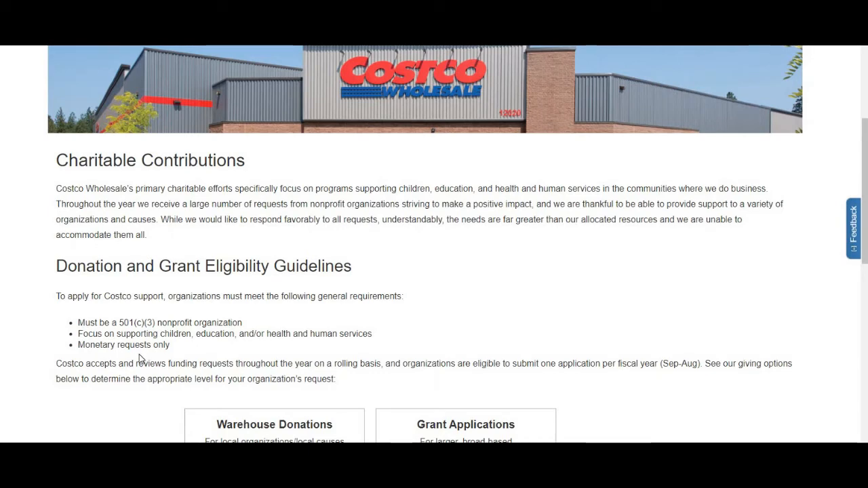
# Step: Scroll down to the Warehouse Donations and Grant Applications boxes with their Go To Form buttons
pyautogui.scroll(-3)
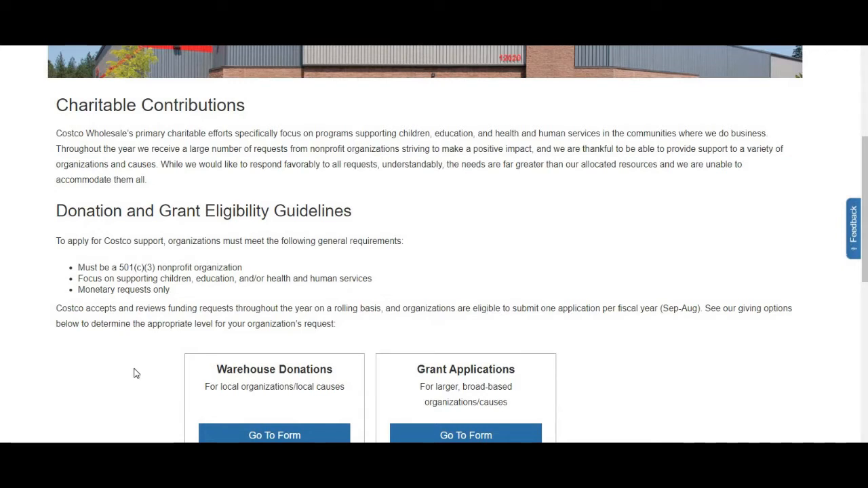
pyautogui.moveTo(135, 369)
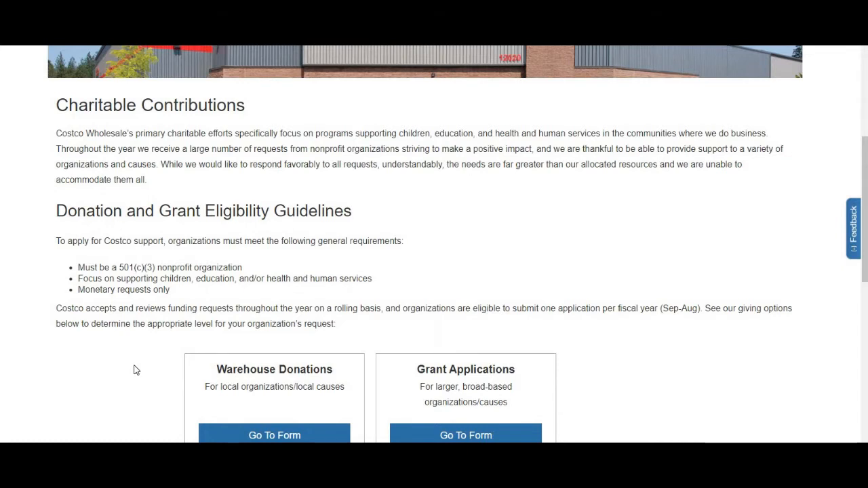
pyautogui.scroll(-3)
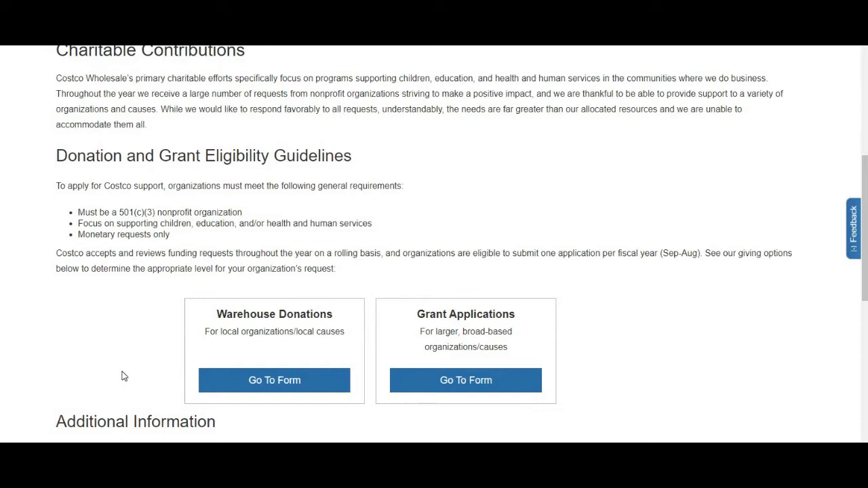
pyautogui.moveTo(499, 352)
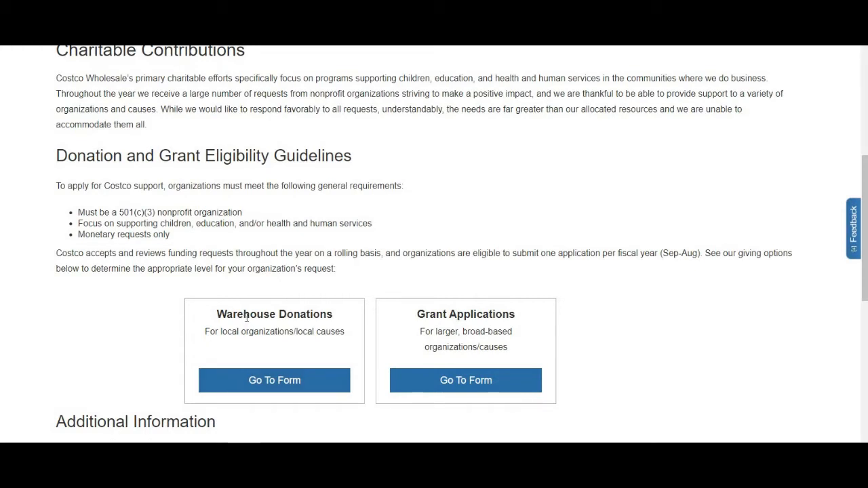
pyautogui.moveTo(250, 330)
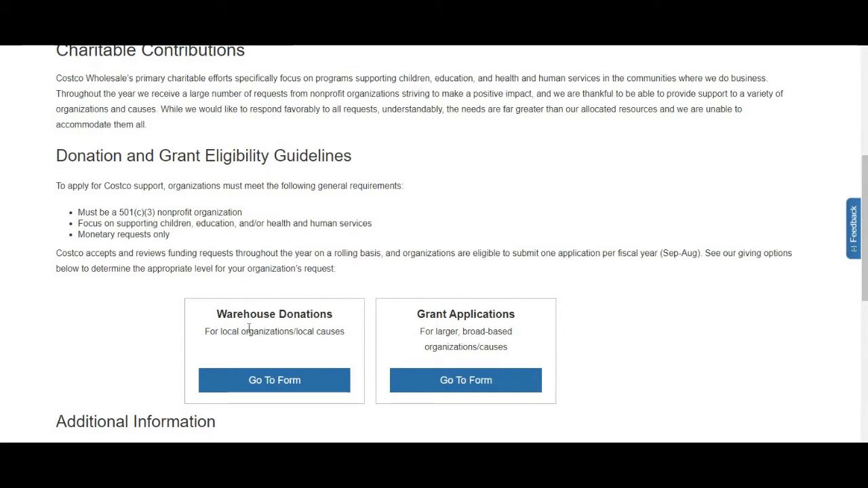
pyautogui.moveTo(250, 330)
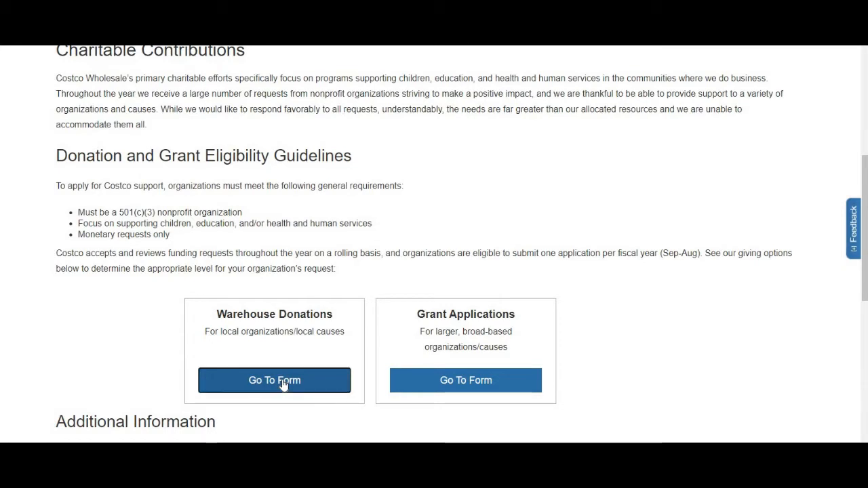
# Step: View the Warehouse Donation Request Form PDF, from Name of Organization through the Program Information fields
pyautogui.click(274, 380)
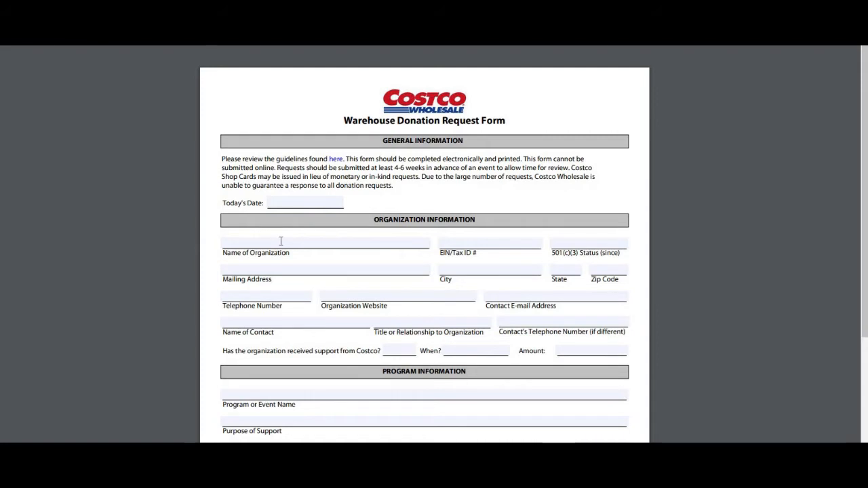
pyautogui.moveTo(282, 236)
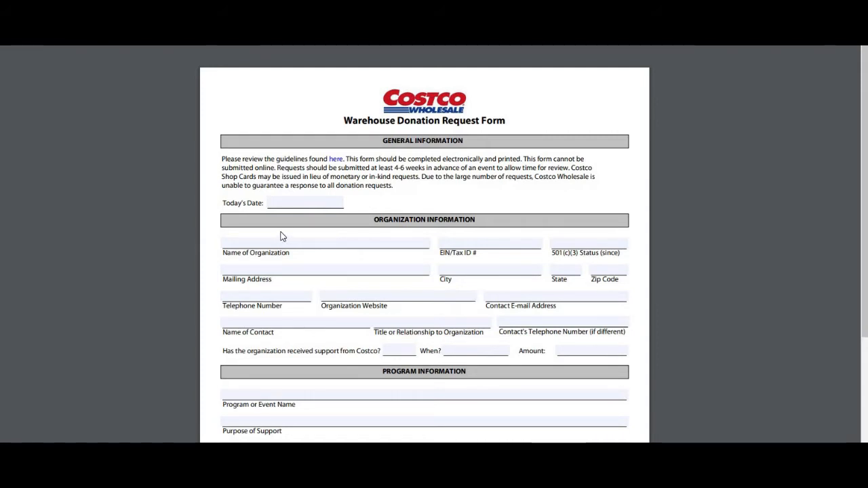
pyautogui.click(326, 241)
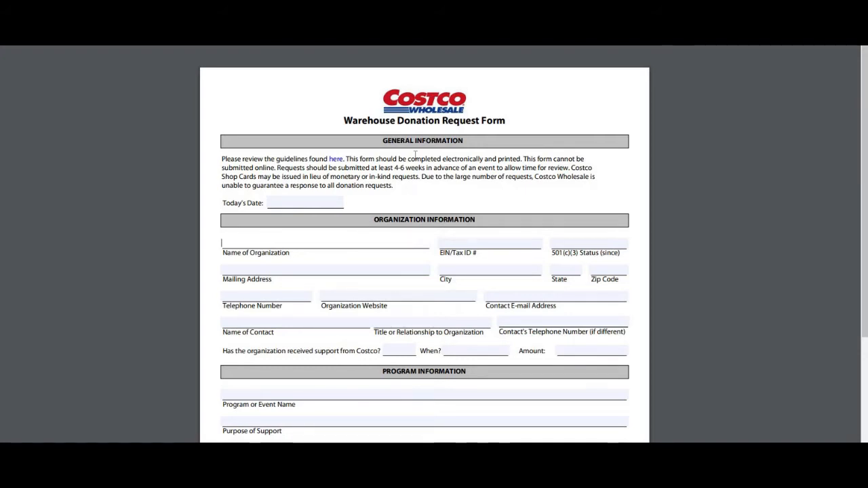
pyautogui.moveTo(460, 168)
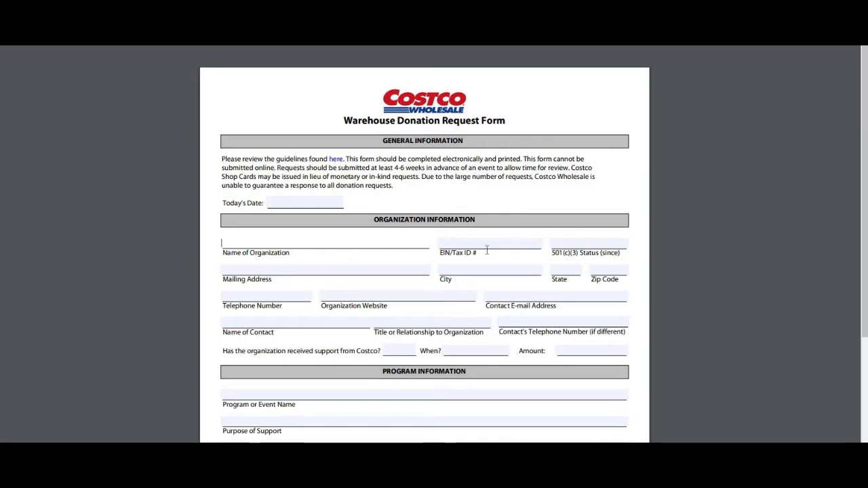
pyautogui.scroll(-3)
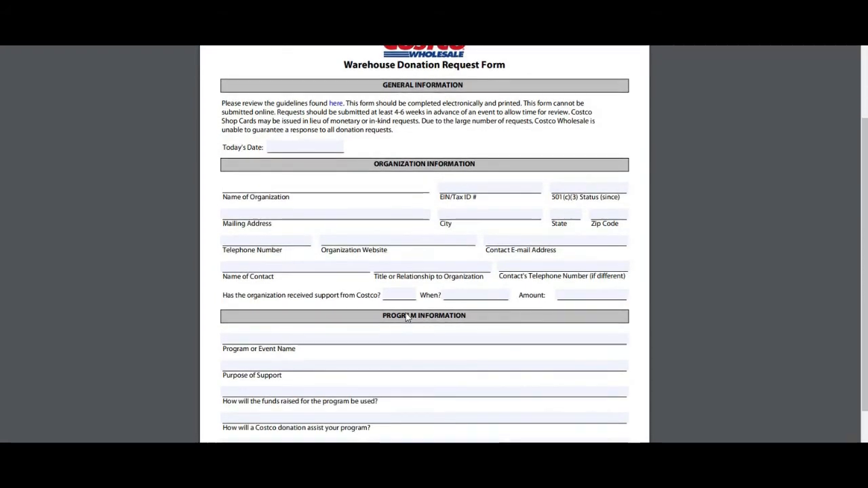
pyautogui.scroll(-3)
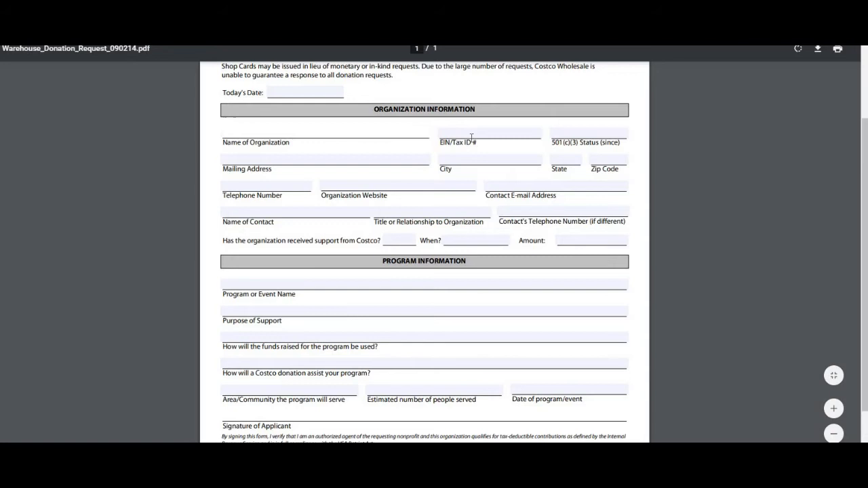
pyautogui.moveTo(408, 304)
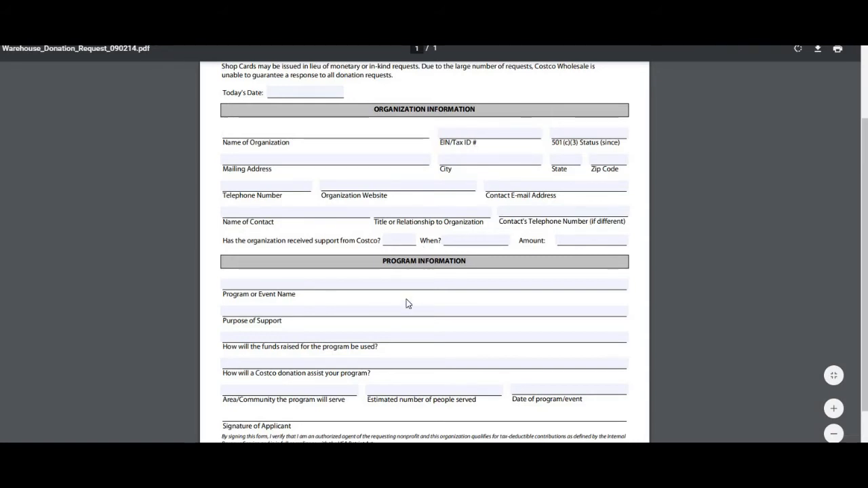
pyautogui.moveTo(400, 278)
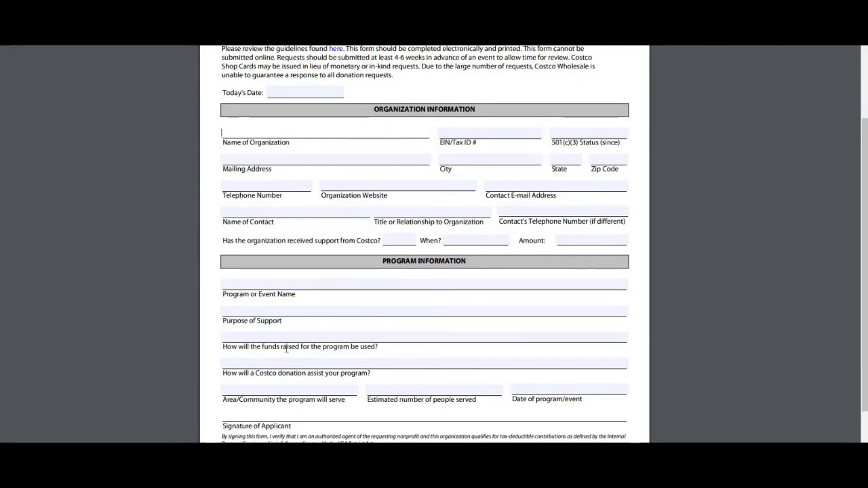
pyautogui.scroll(-3)
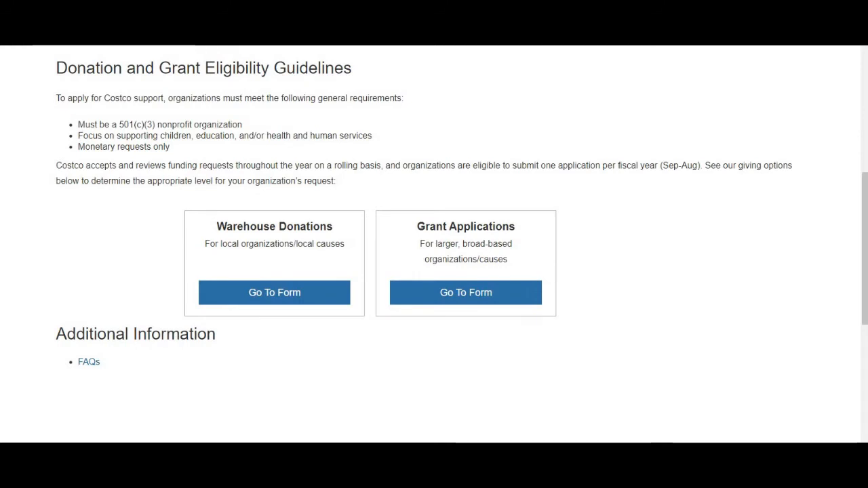
pyautogui.moveTo(500, 256)
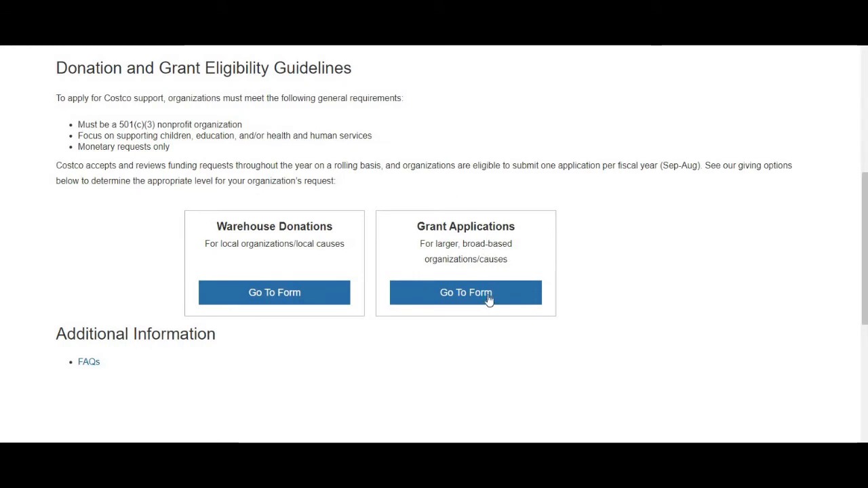
# Step: Follow Go To Form under Grant Applications and confirm Visit External Link in the notice
pyautogui.click(465, 293)
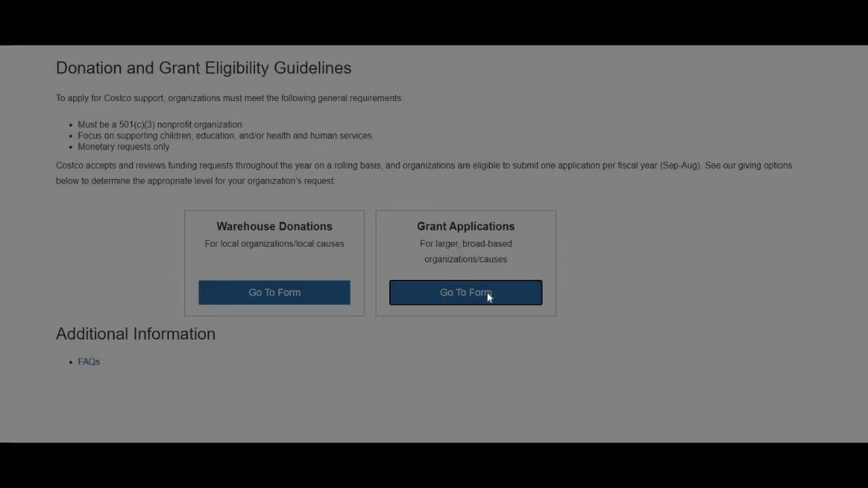
pyautogui.click(465, 293)
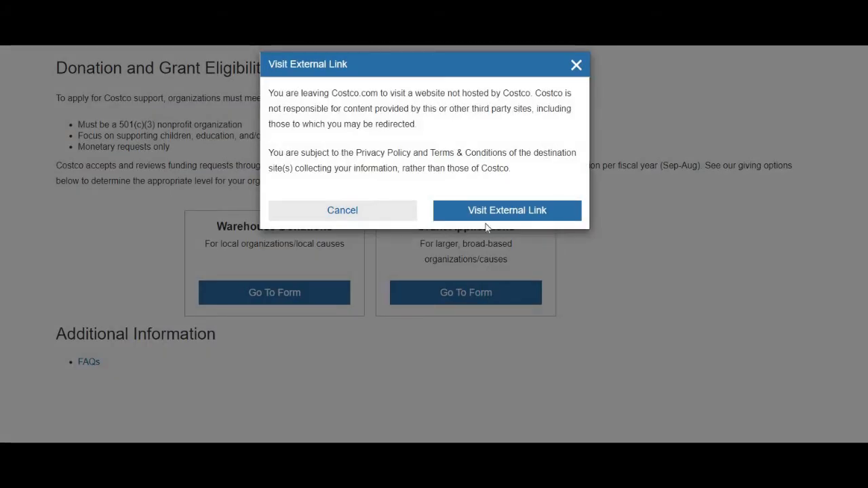
pyautogui.moveTo(365, 104)
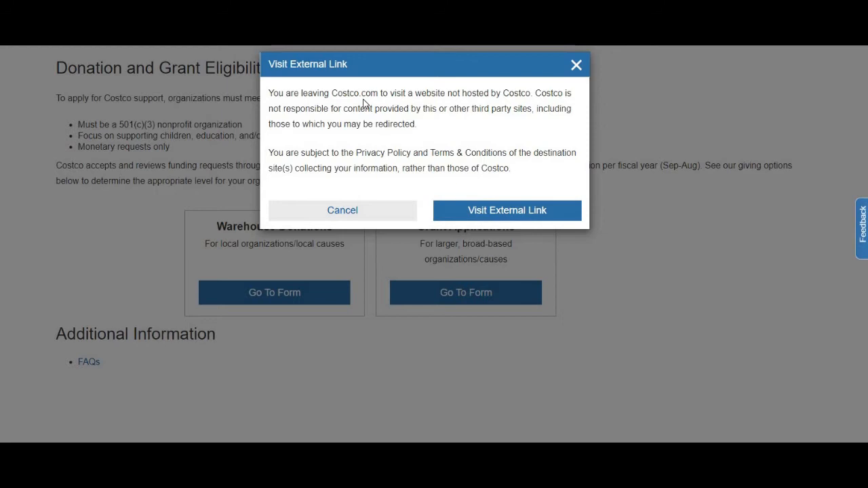
pyautogui.moveTo(475, 208)
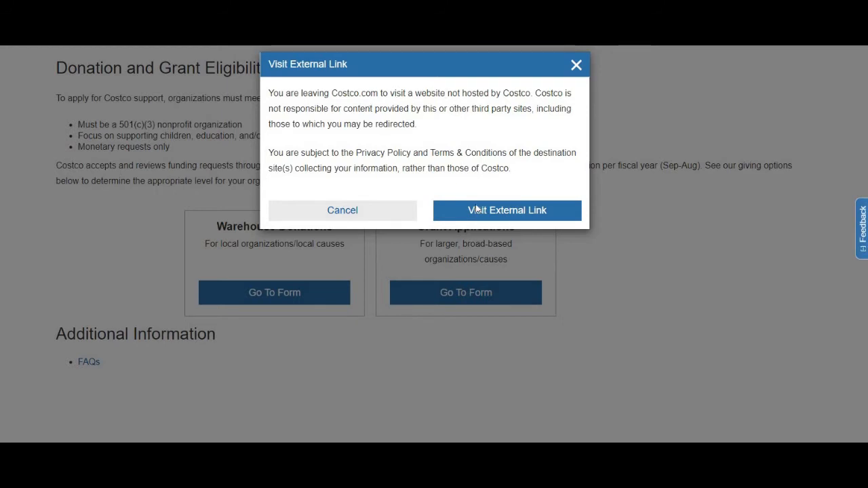
pyautogui.click(508, 210)
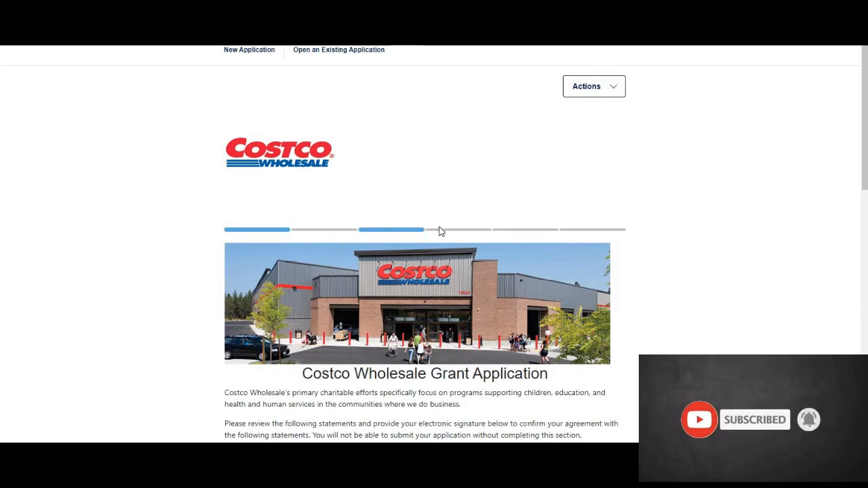
# Step: Scroll the grant application page down to the 'To complete this application' materials list and non-funded items
pyautogui.click(250, 49)
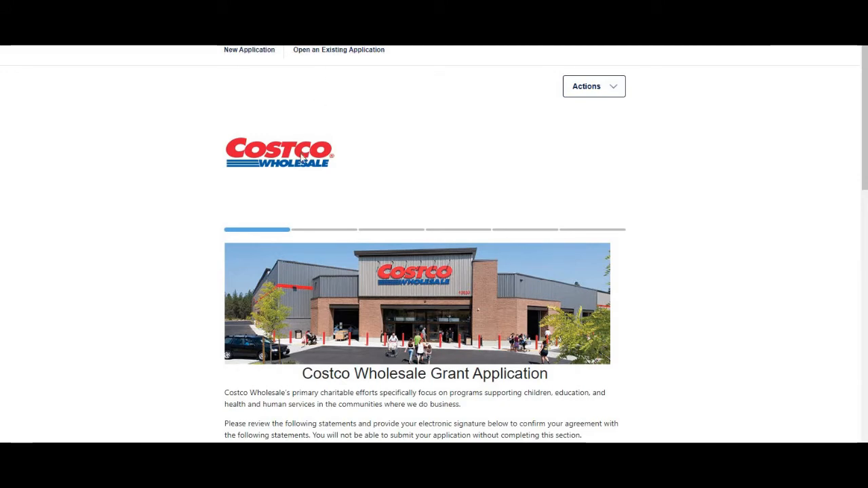
pyautogui.scroll(-3)
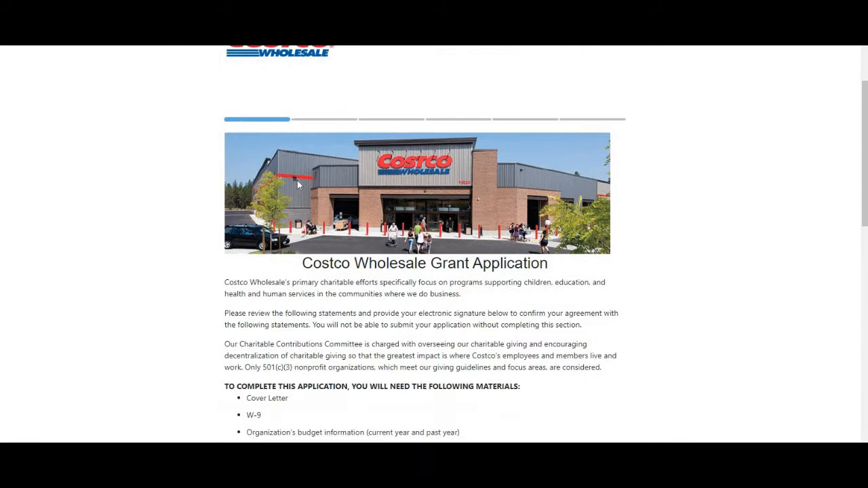
pyautogui.scroll(-3)
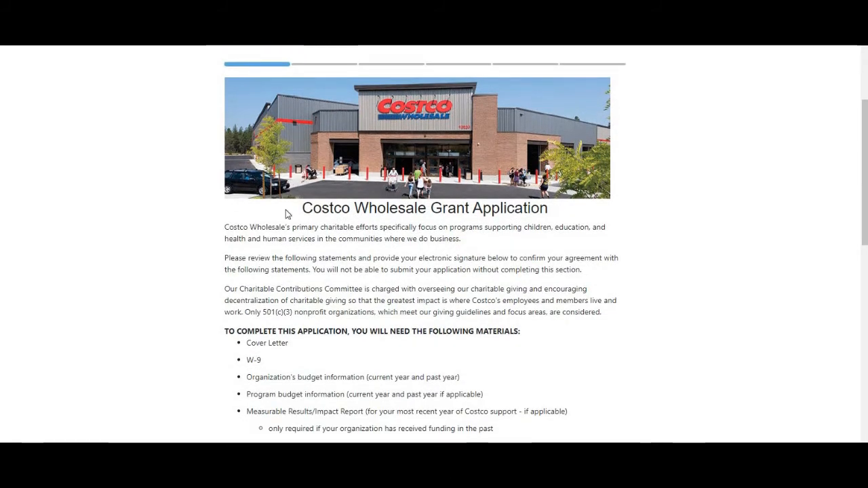
pyautogui.moveTo(332, 298)
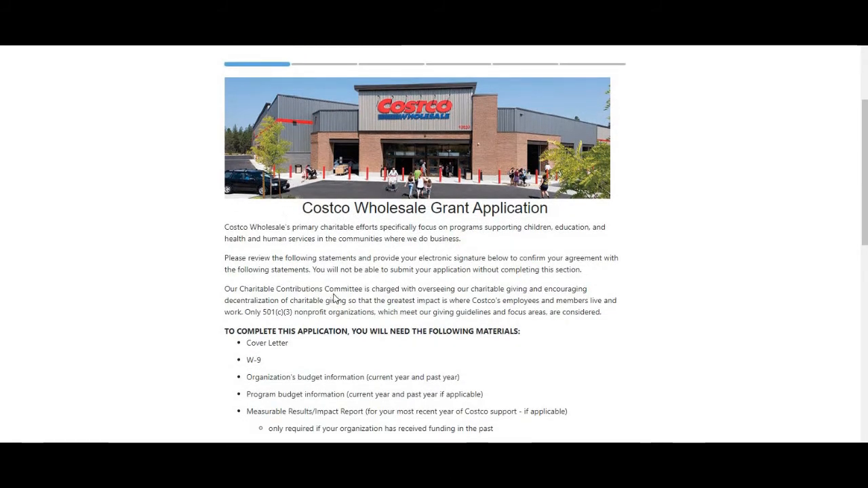
pyautogui.scroll(-3)
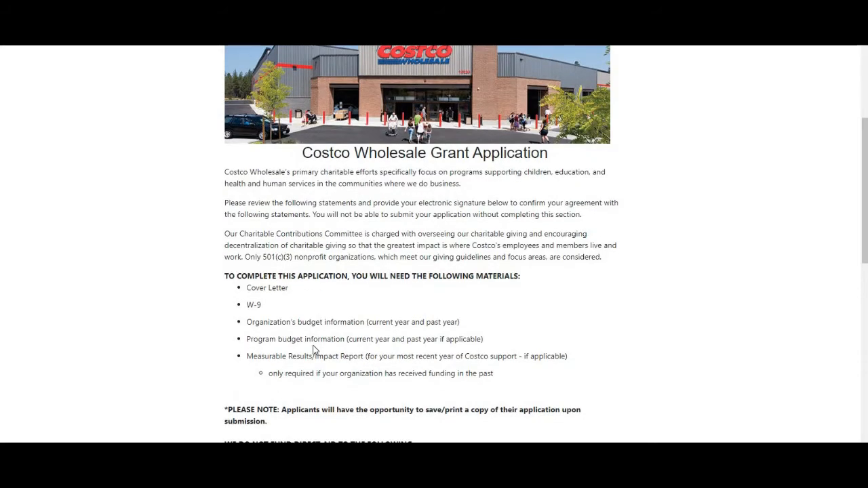
pyautogui.moveTo(315, 340)
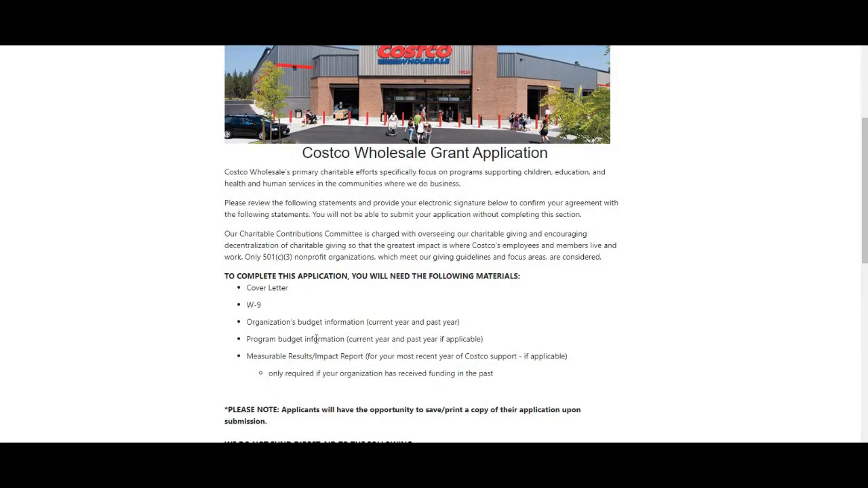
pyautogui.moveTo(382, 326)
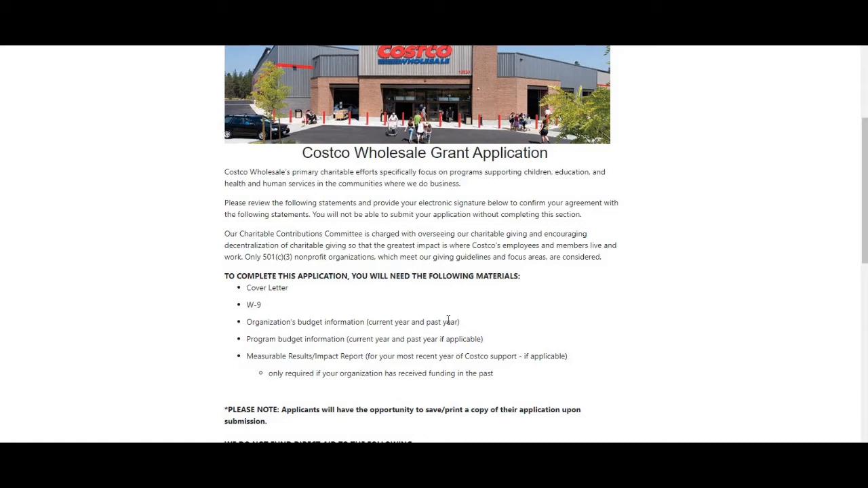
pyautogui.moveTo(328, 341)
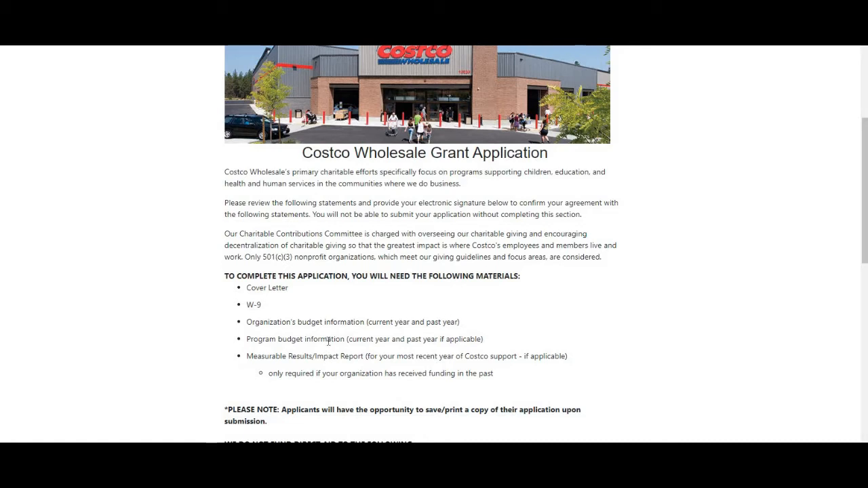
pyautogui.moveTo(353, 366)
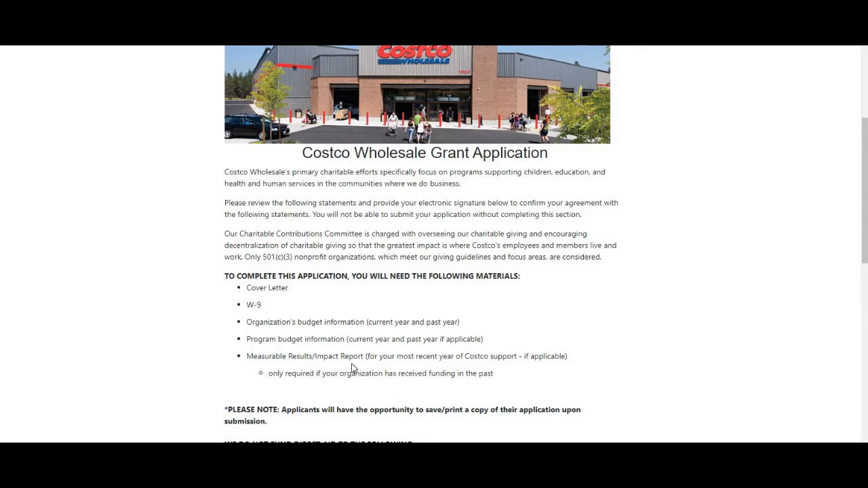
pyautogui.moveTo(365, 369)
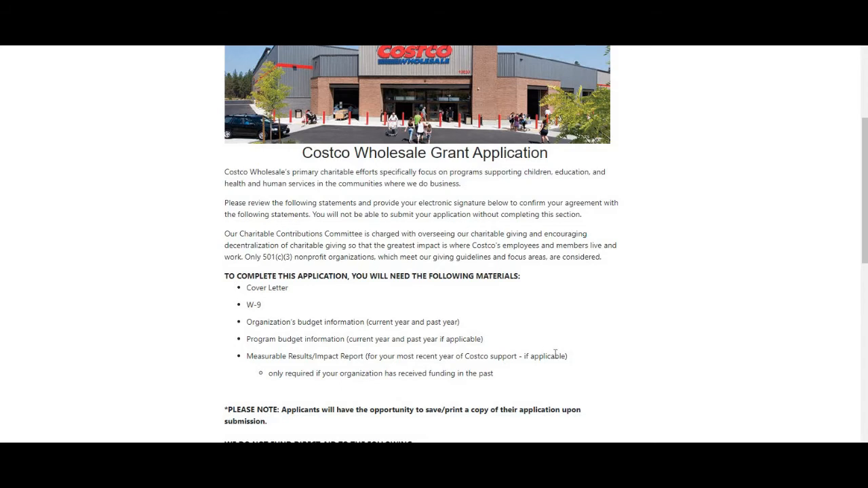
pyautogui.scroll(-3)
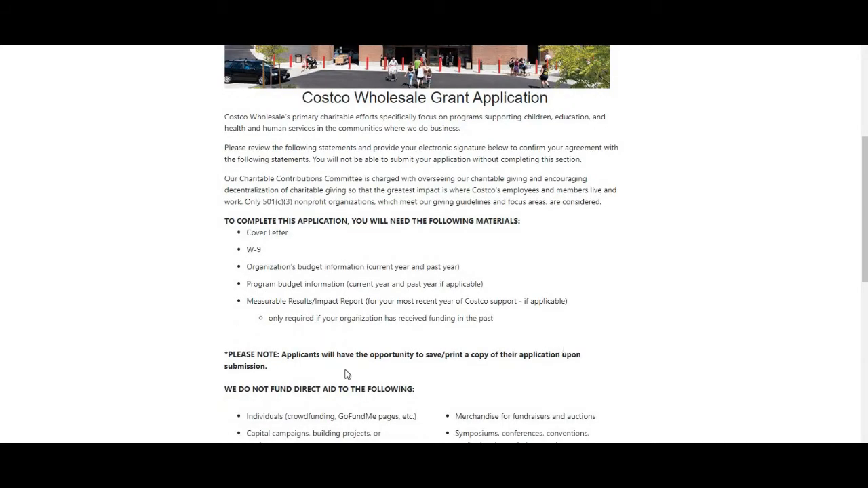
# Step: Review the new application's introductory statements, acknowledgment checkbox and electronic signature fields, returning to the top
pyautogui.scroll(-3)
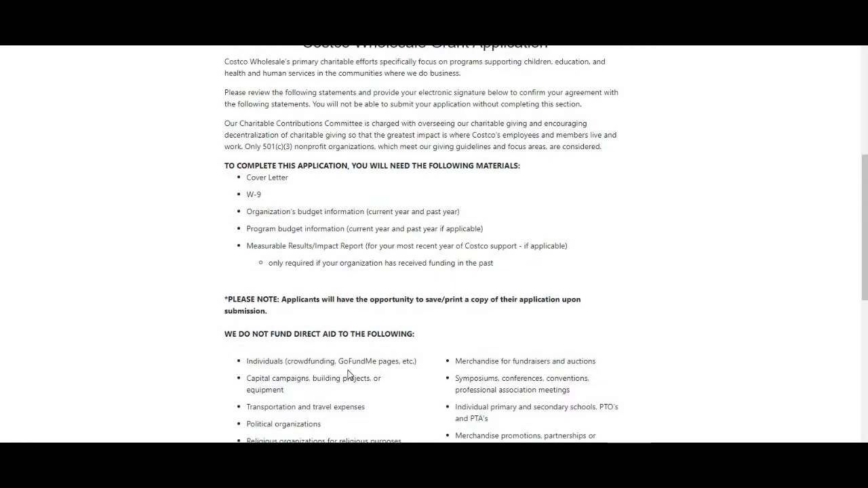
pyautogui.scroll(-3)
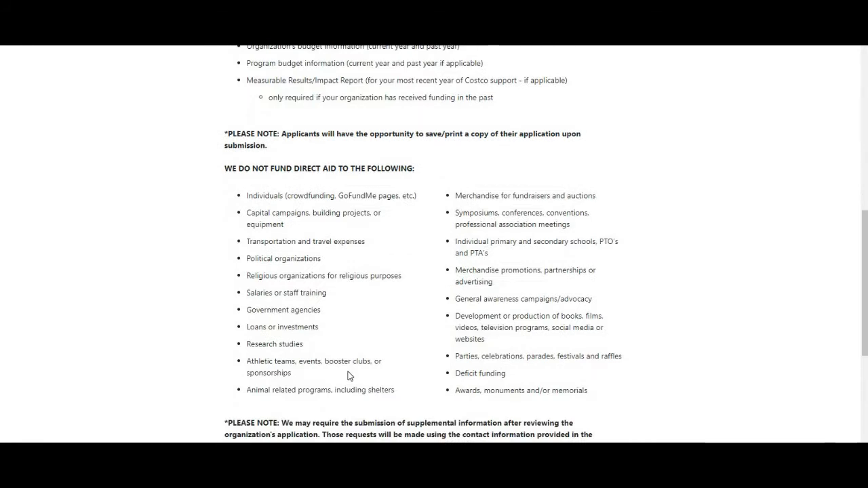
pyautogui.scroll(-3)
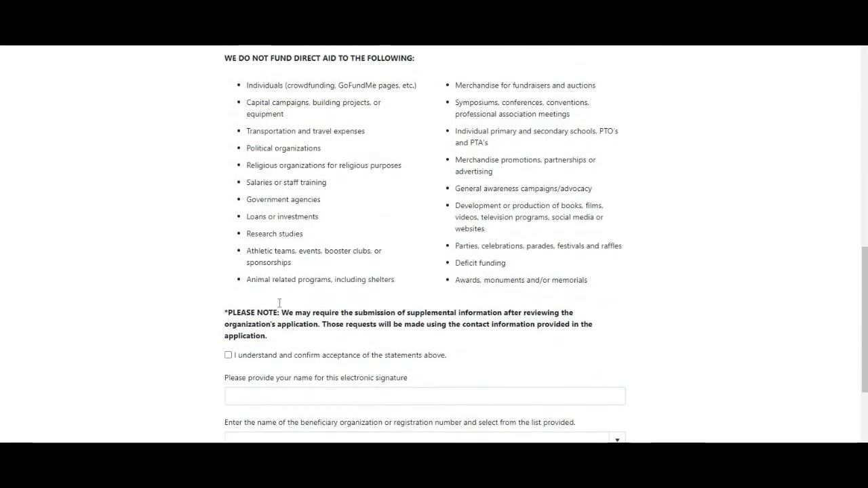
pyautogui.moveTo(238, 366)
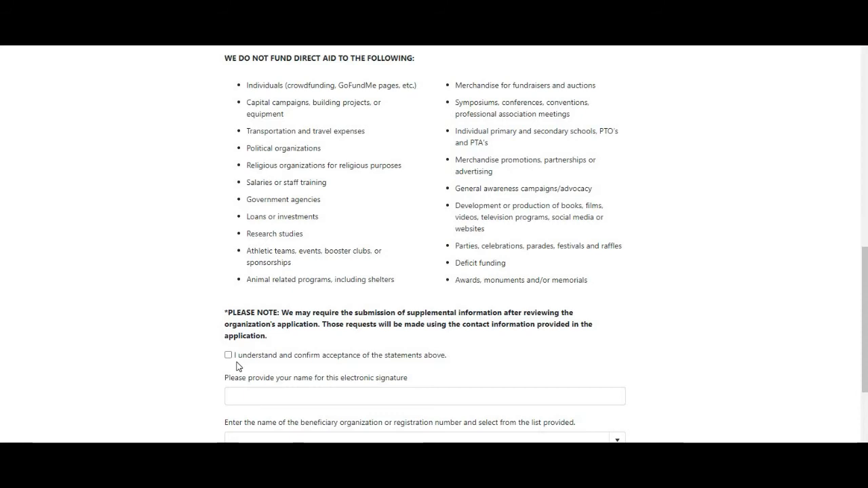
pyautogui.scroll(-3)
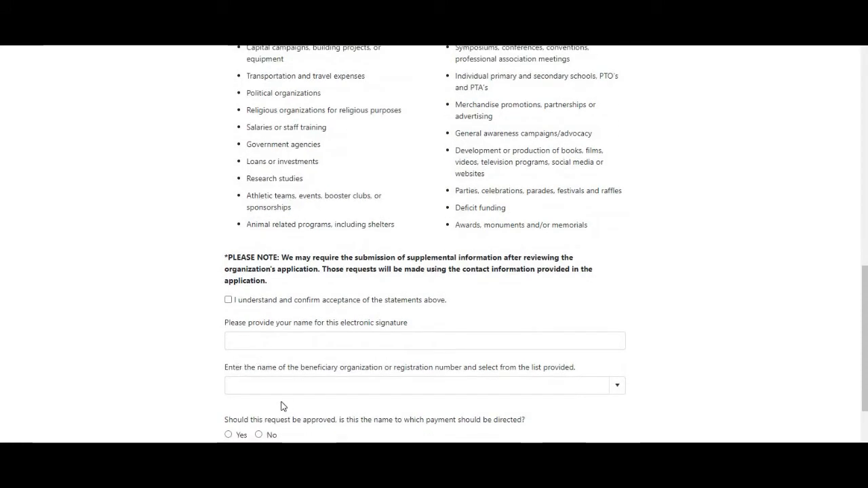
pyautogui.moveTo(607, 380)
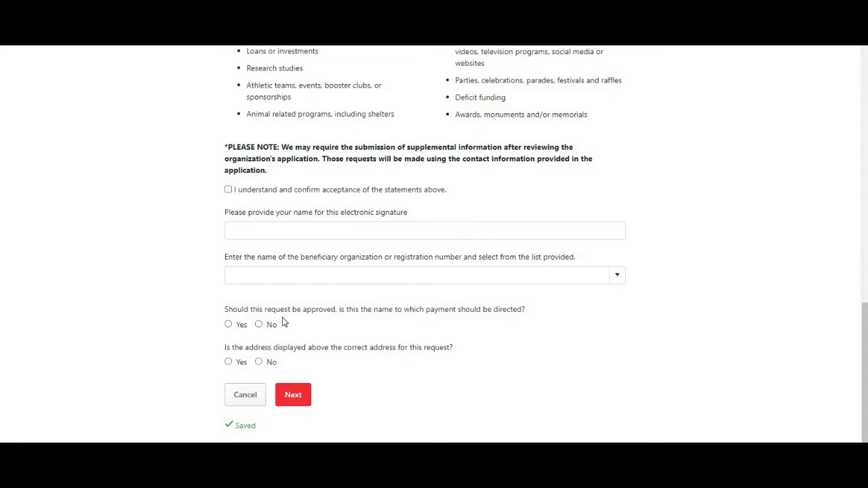
pyautogui.moveTo(313, 321)
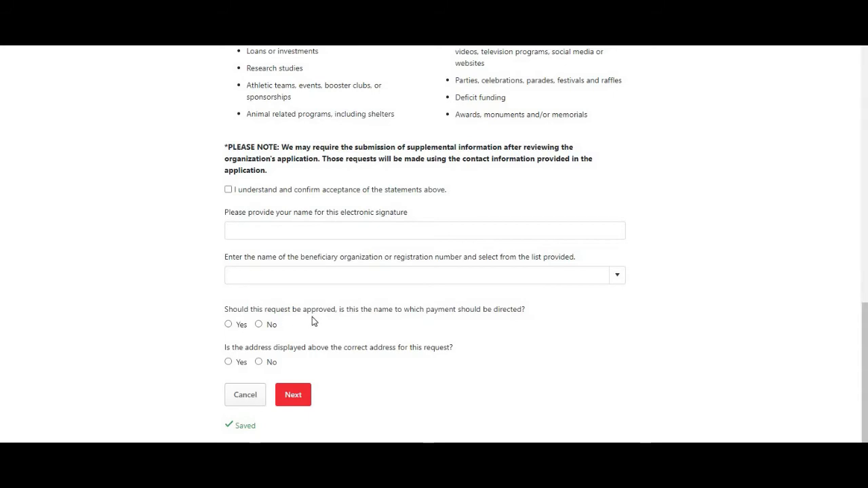
pyautogui.scroll(-3)
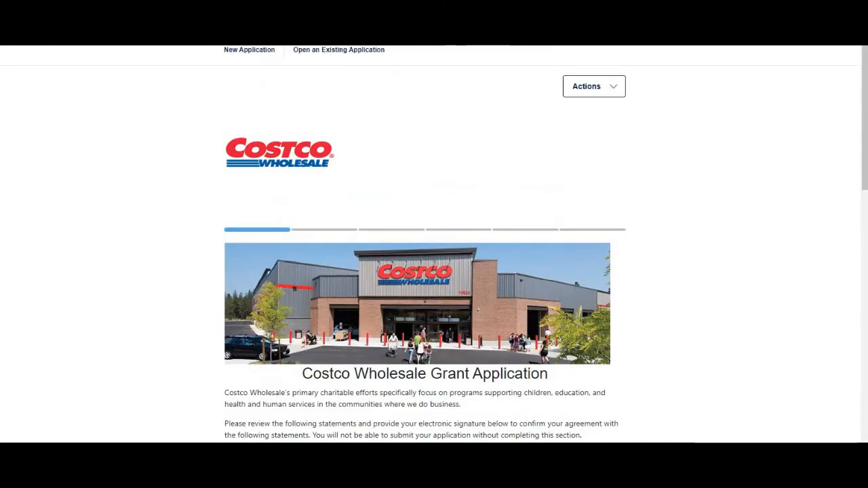
# Step: Review the Before We Begin regional map and office list, then continue to Contact Information
pyautogui.click(323, 229)
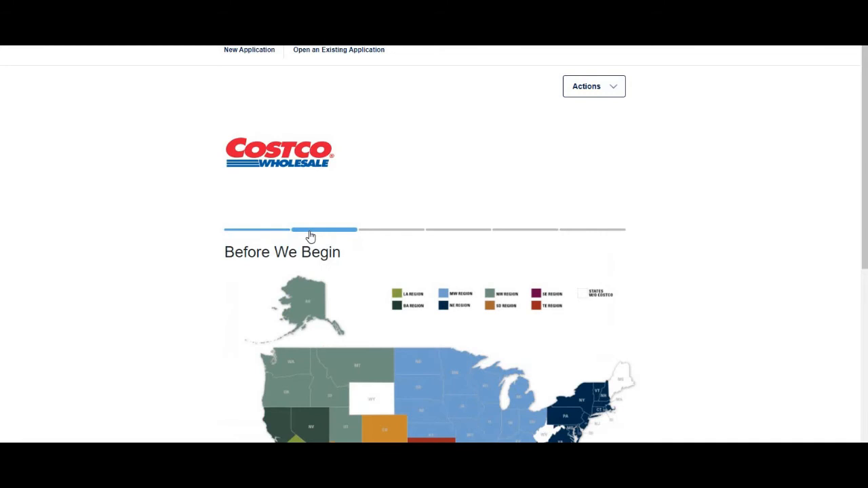
pyautogui.scroll(-3)
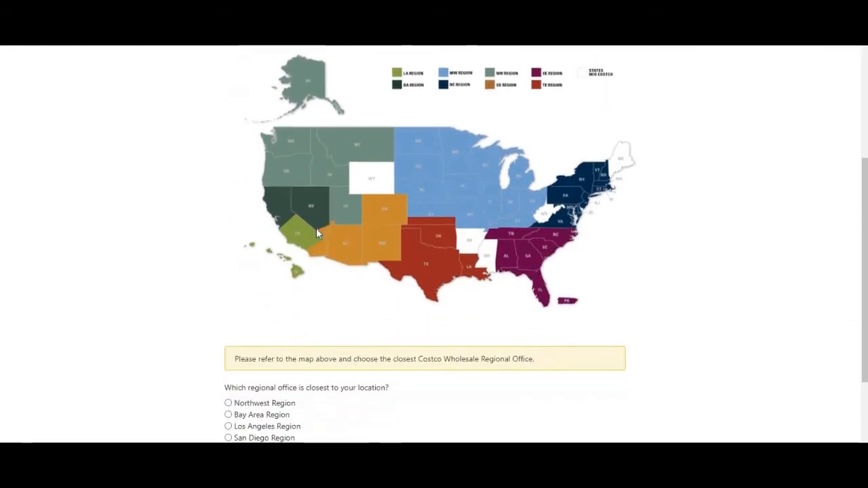
pyautogui.scroll(-3)
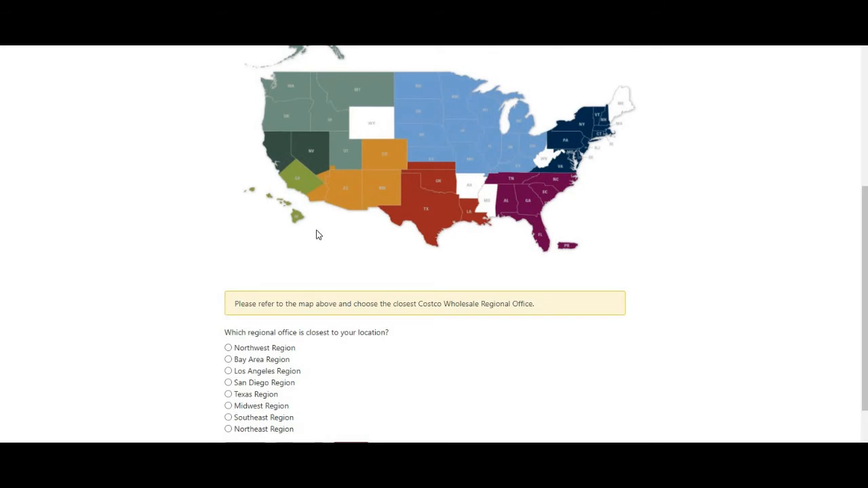
pyautogui.scroll(-3)
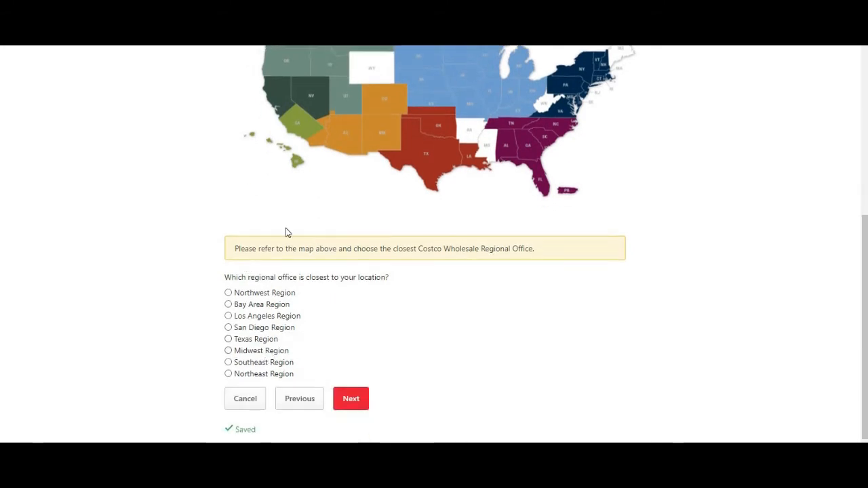
pyautogui.moveTo(387, 284)
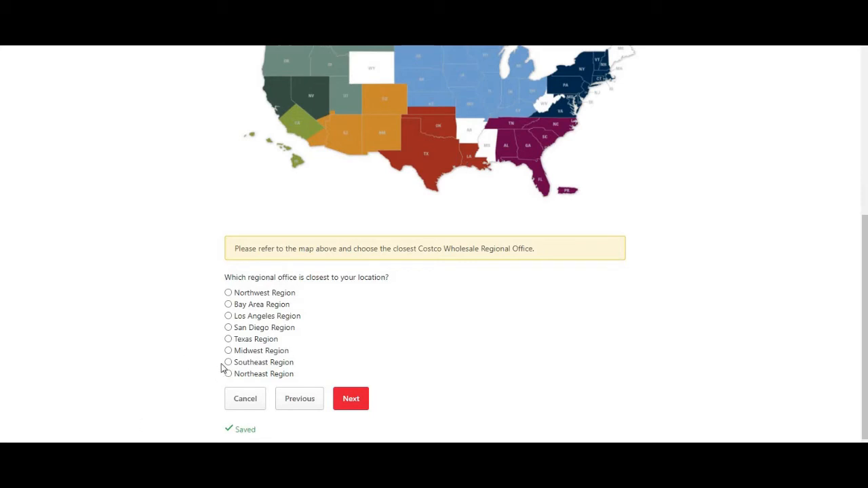
pyautogui.click(350, 399)
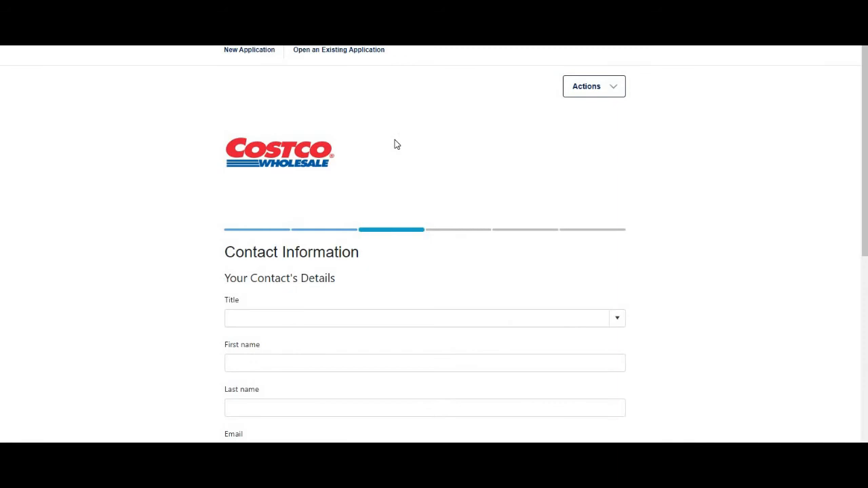
pyautogui.scroll(-3)
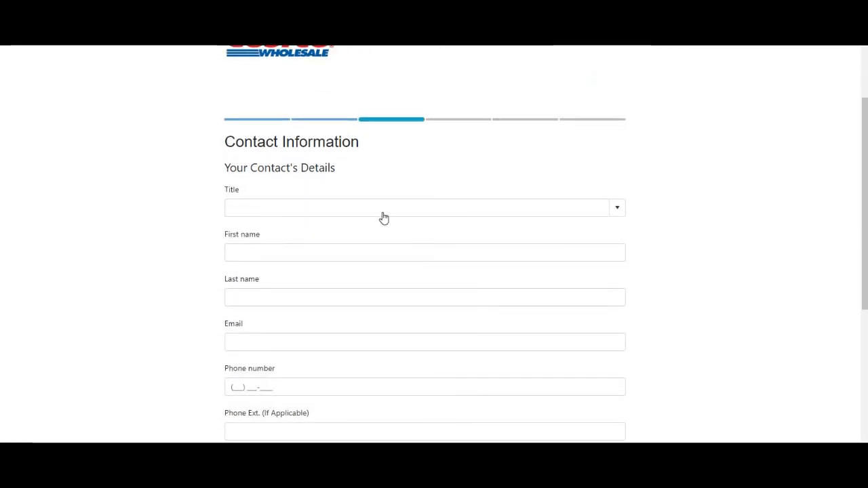
pyautogui.scroll(-3)
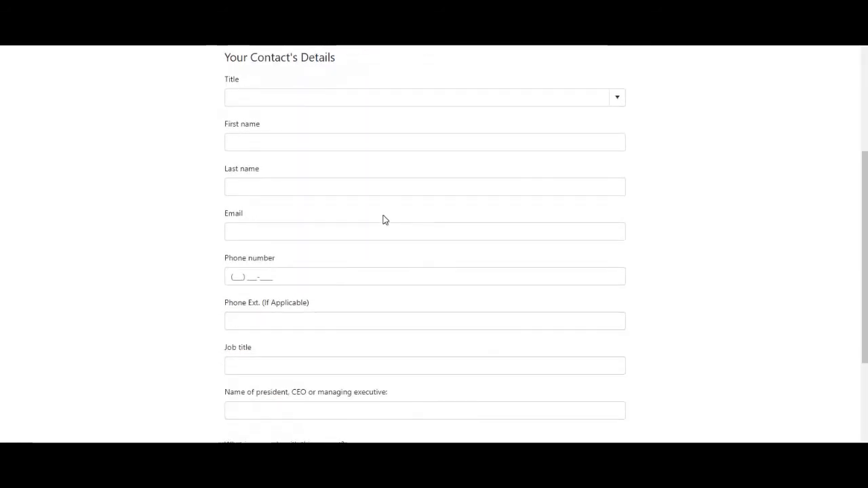
pyautogui.scroll(-3)
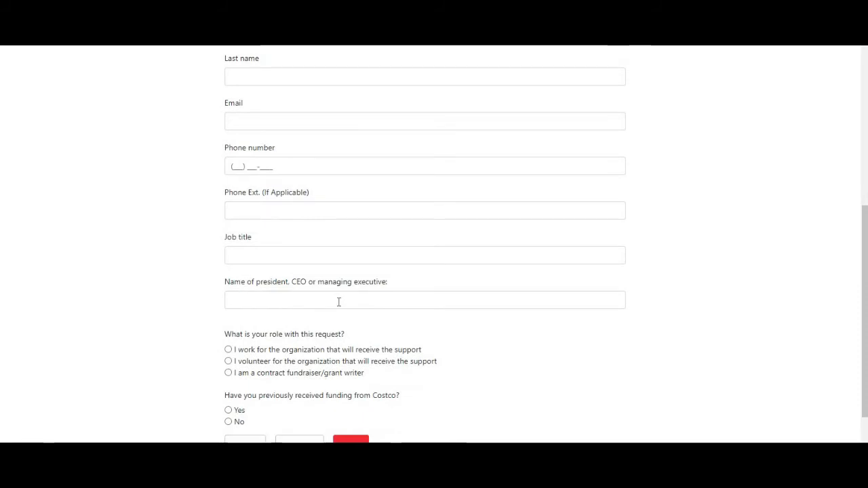
pyautogui.scroll(-3)
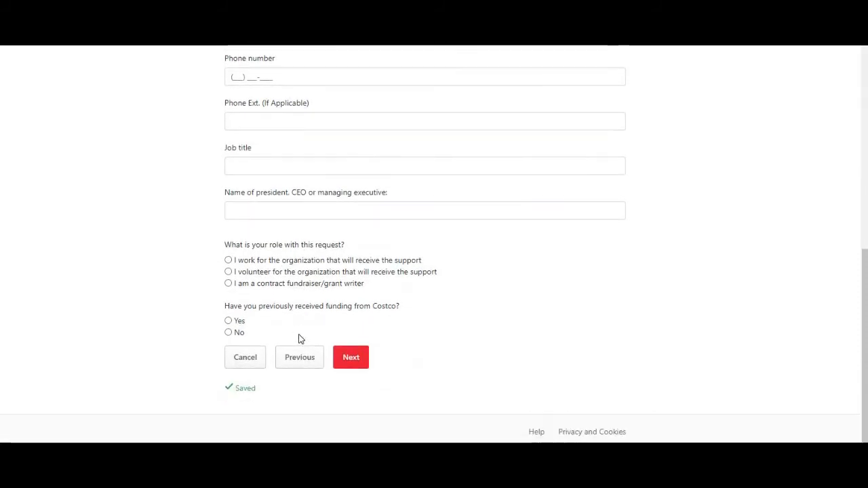
pyautogui.click(350, 356)
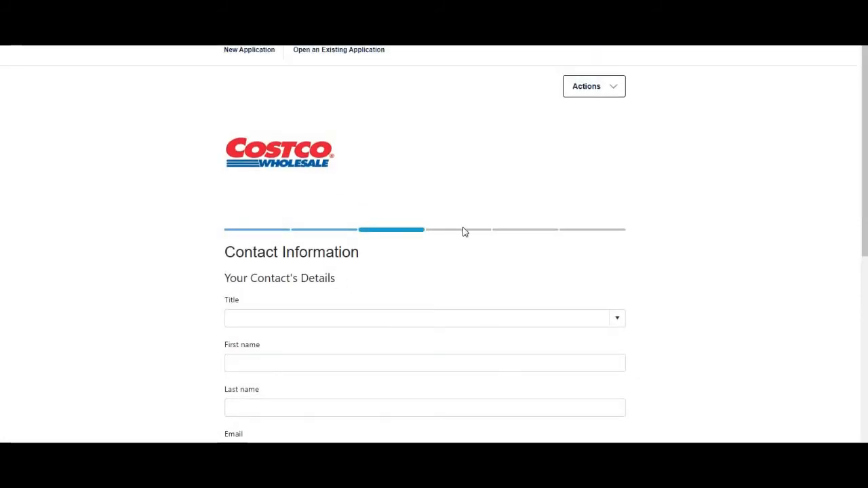
# Step: Jump to the Financial Information stage and review its budget and income-source questions
pyautogui.click(459, 229)
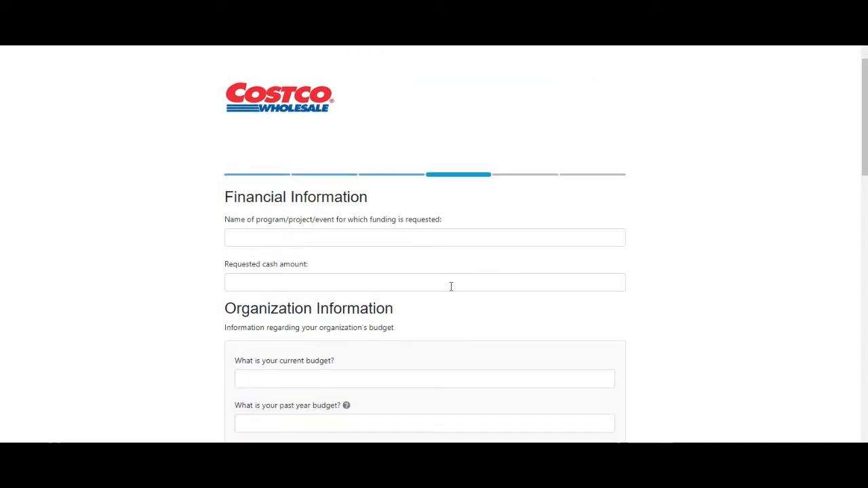
pyautogui.scroll(-3)
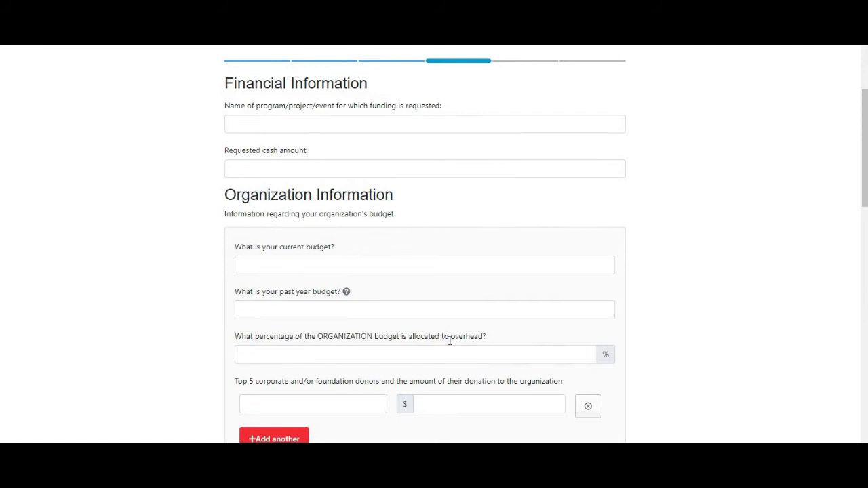
pyautogui.scroll(-3)
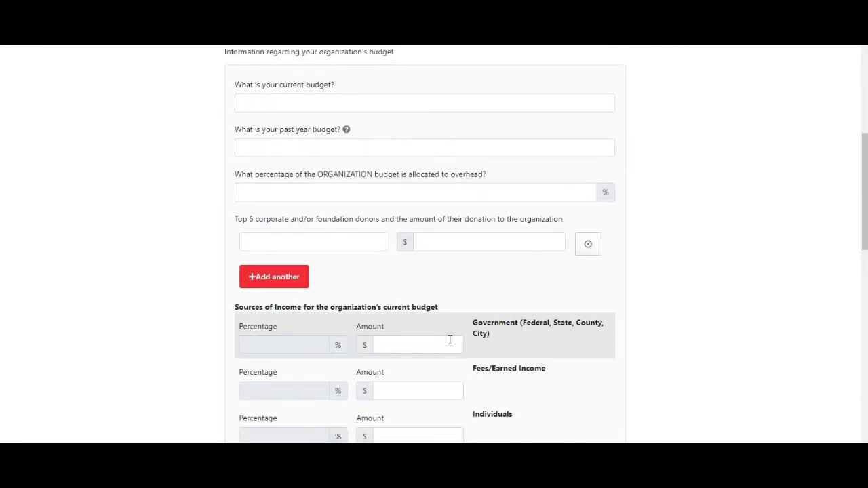
pyautogui.scroll(-3)
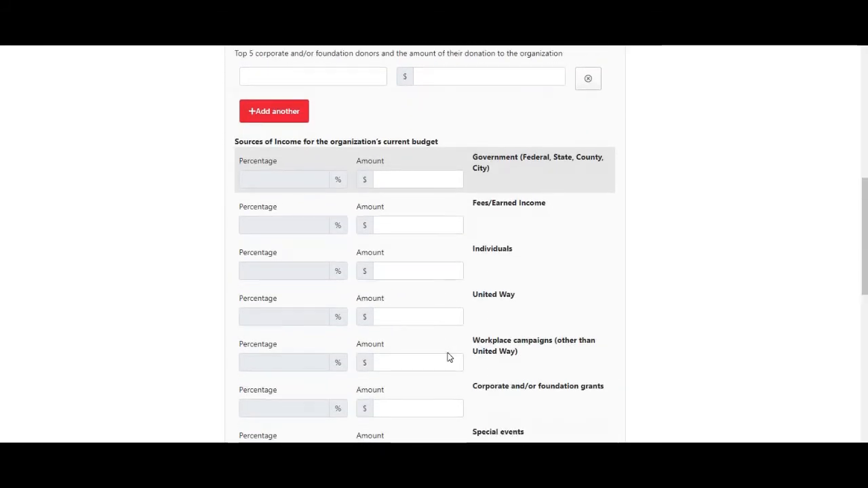
pyautogui.scroll(-3)
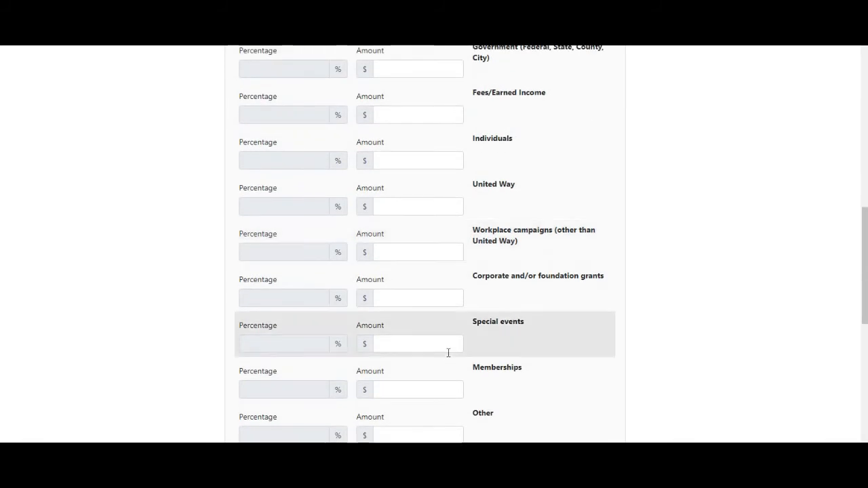
# Step: Continue through the Organization and Program Information funding questions to the Executive Summary
pyautogui.scroll(-3)
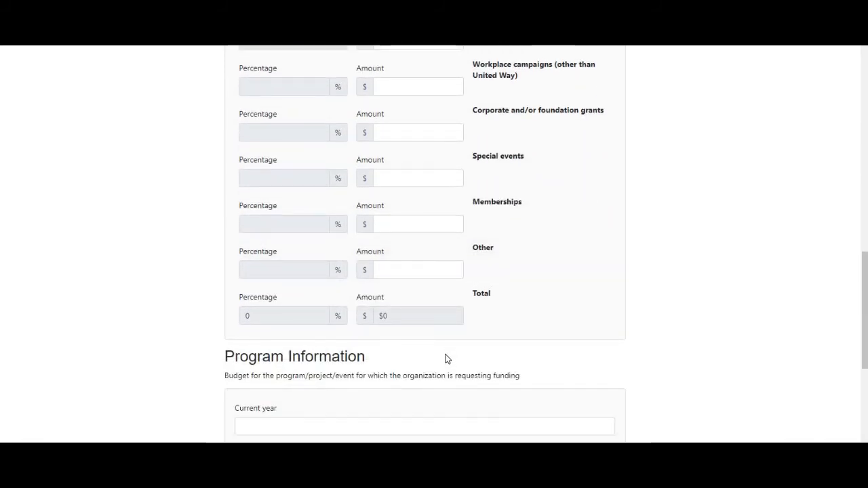
pyautogui.scroll(-3)
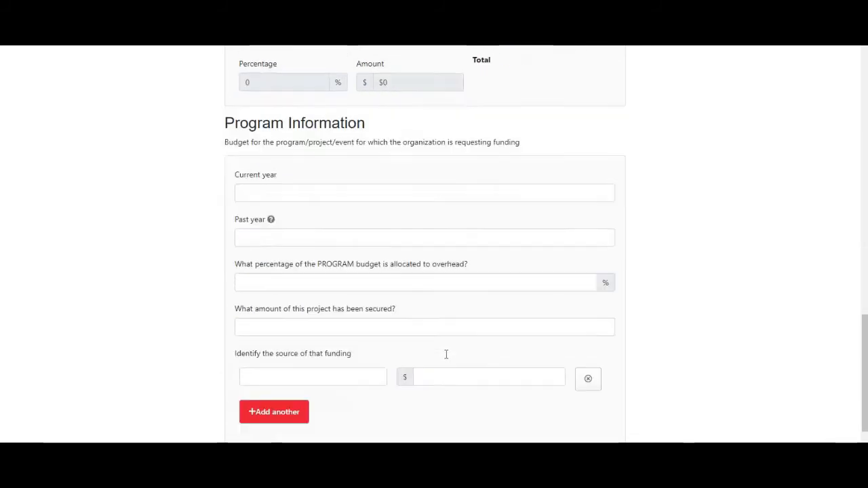
pyautogui.scroll(-3)
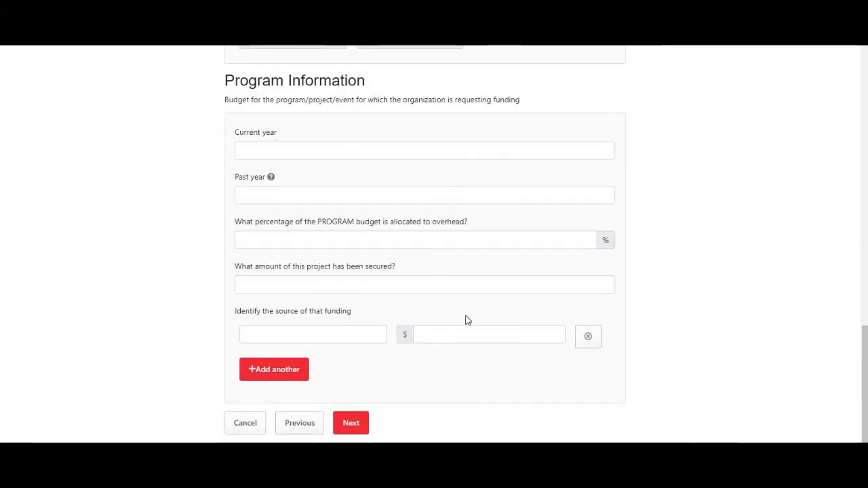
pyautogui.scroll(-3)
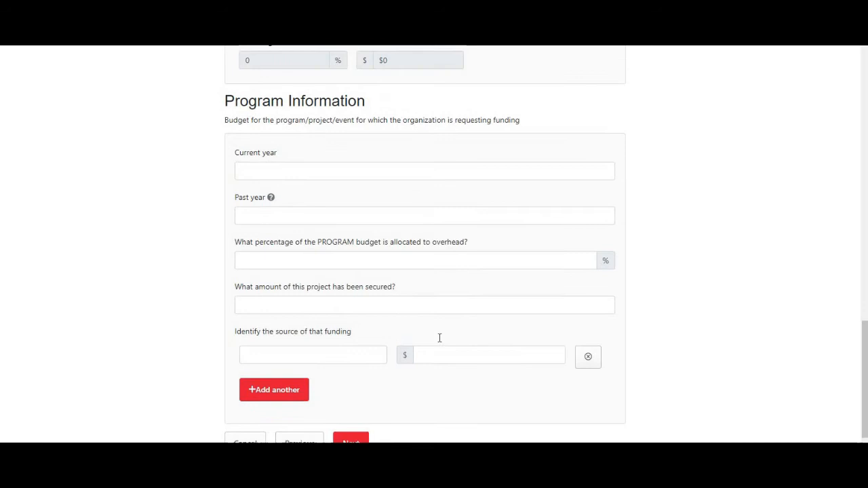
pyautogui.scroll(-3)
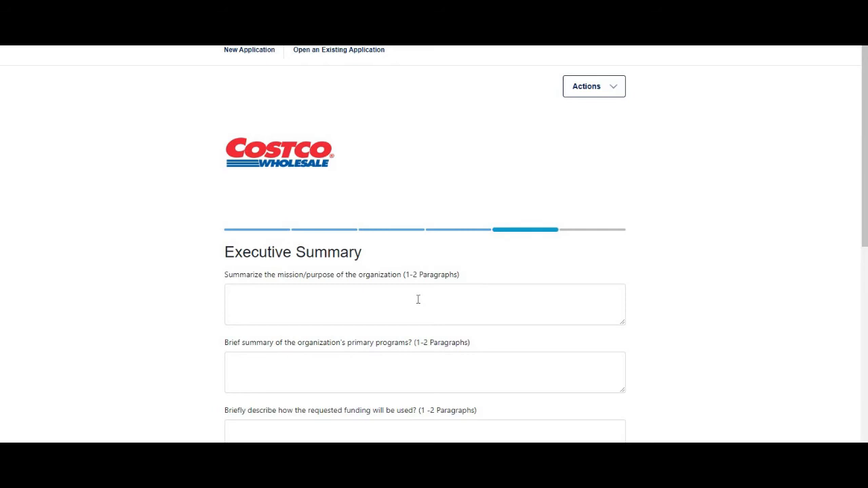
pyautogui.moveTo(418, 306)
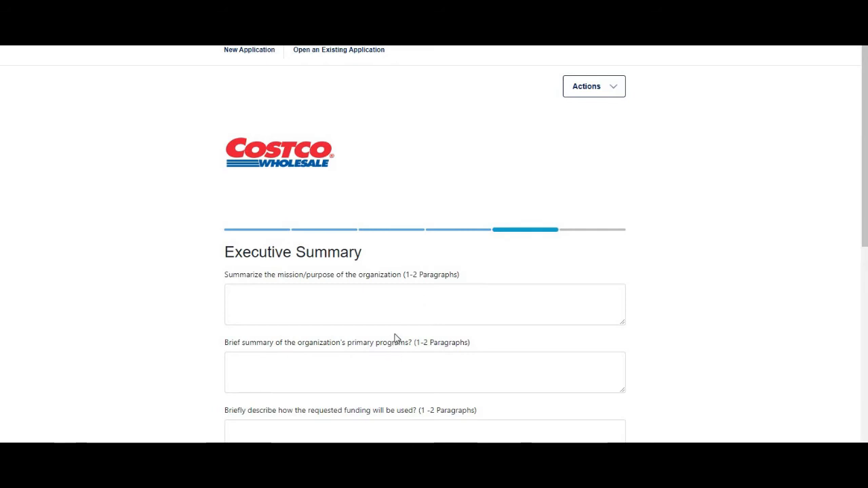
# Step: Review the Executive Summary questions and jump to the final 'You're almost done' agreement stage
pyautogui.scroll(-3)
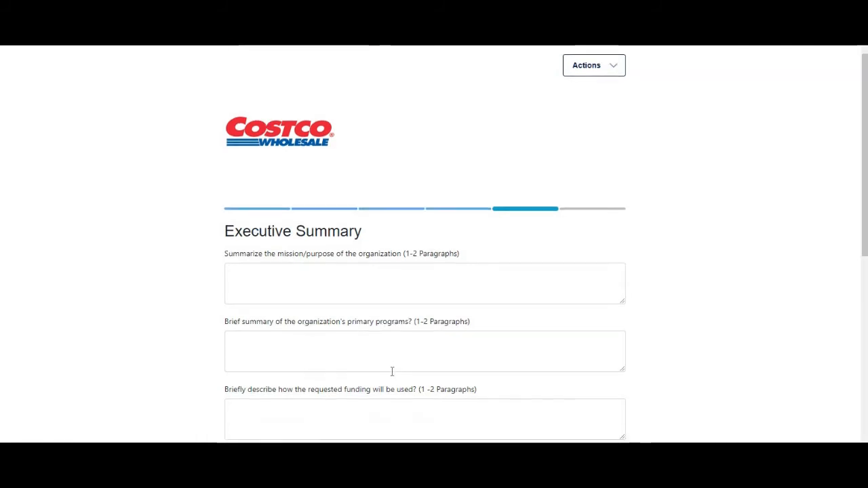
pyautogui.scroll(-3)
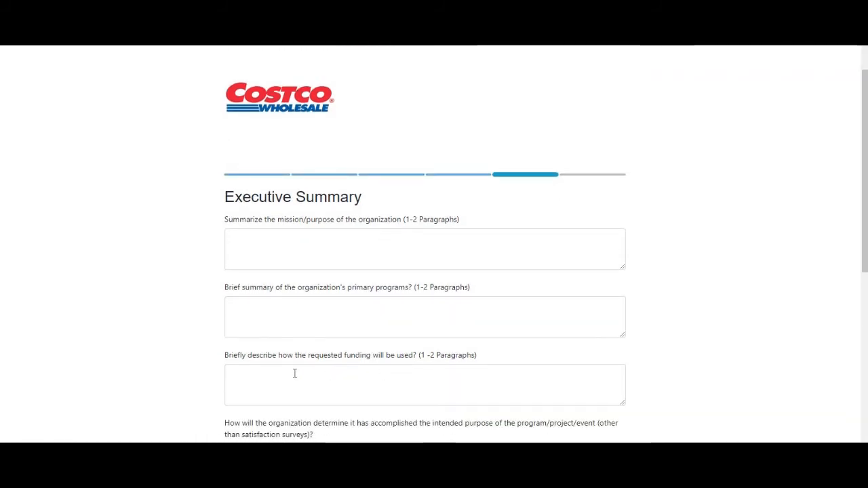
pyautogui.scroll(-3)
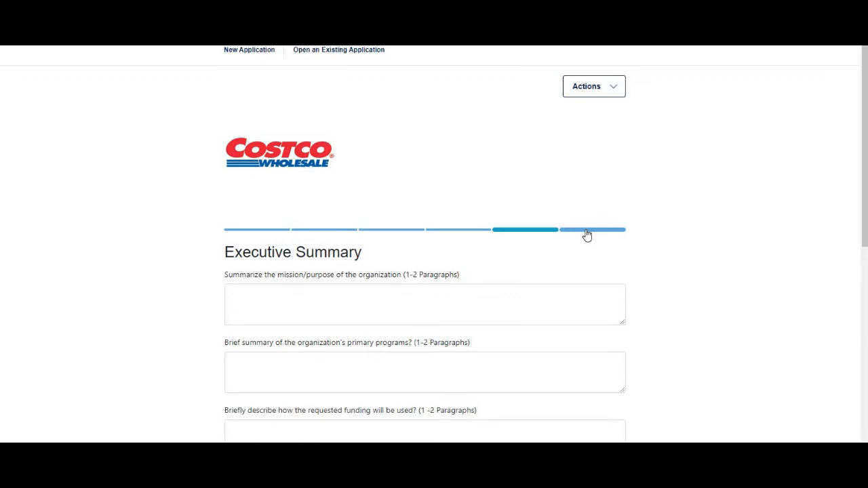
pyautogui.click(592, 229)
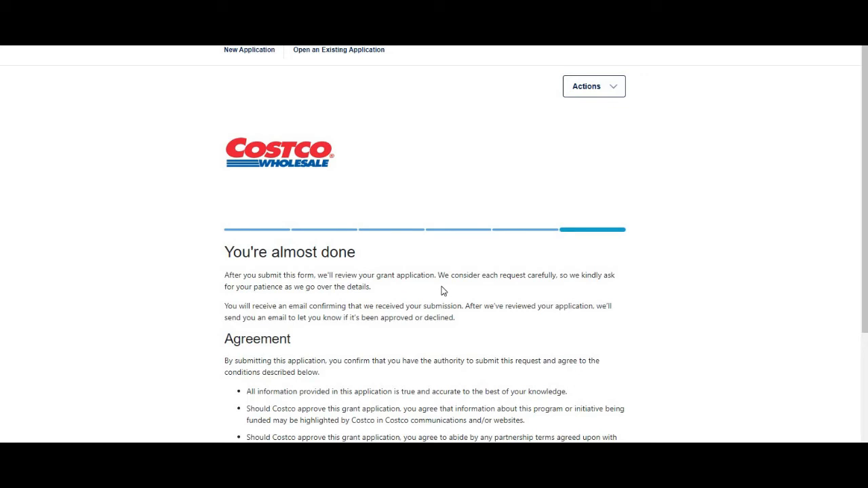
pyautogui.scroll(-3)
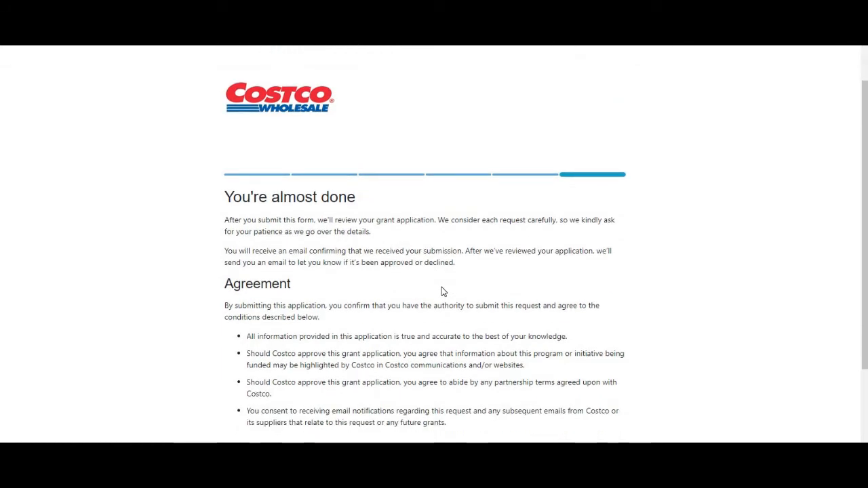
pyautogui.scroll(-3)
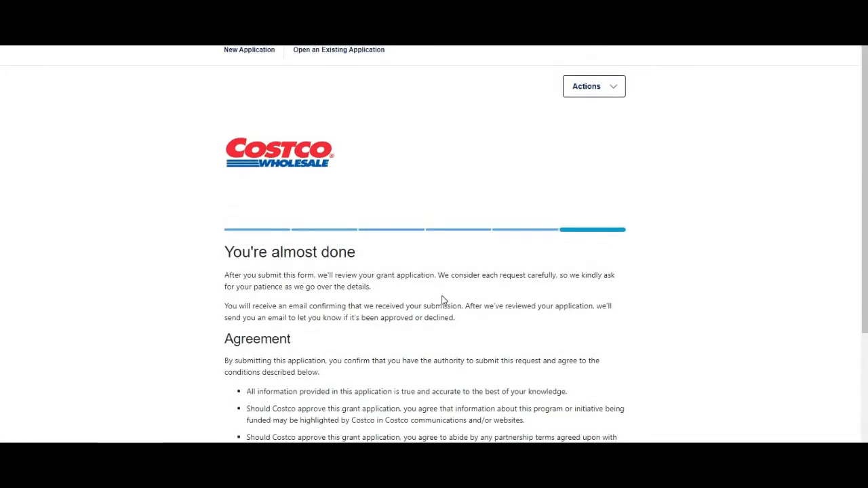
pyautogui.moveTo(377, 315)
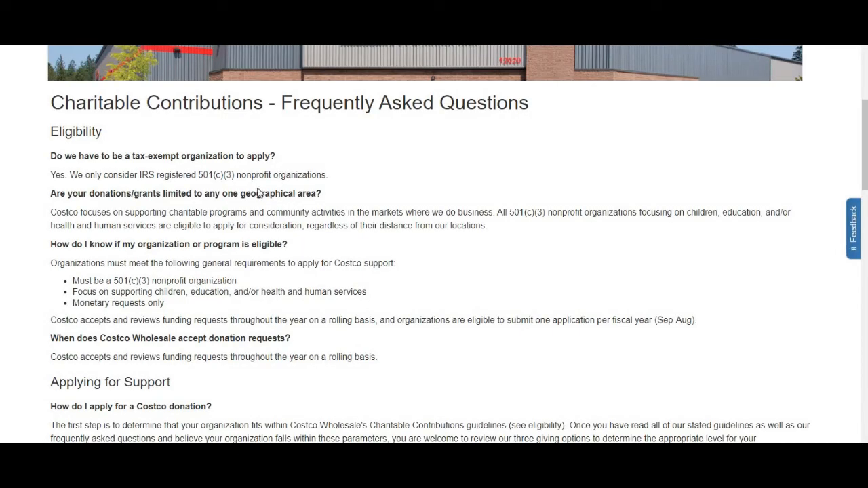
pyautogui.moveTo(339, 204)
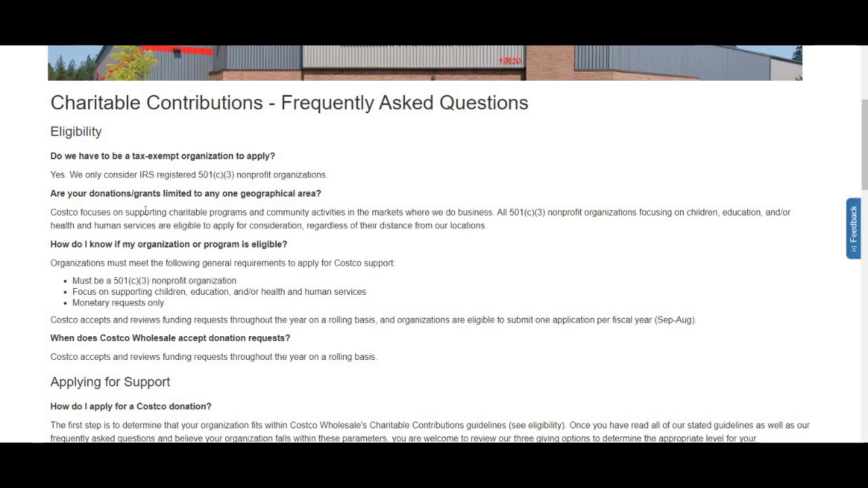
pyautogui.moveTo(168, 260)
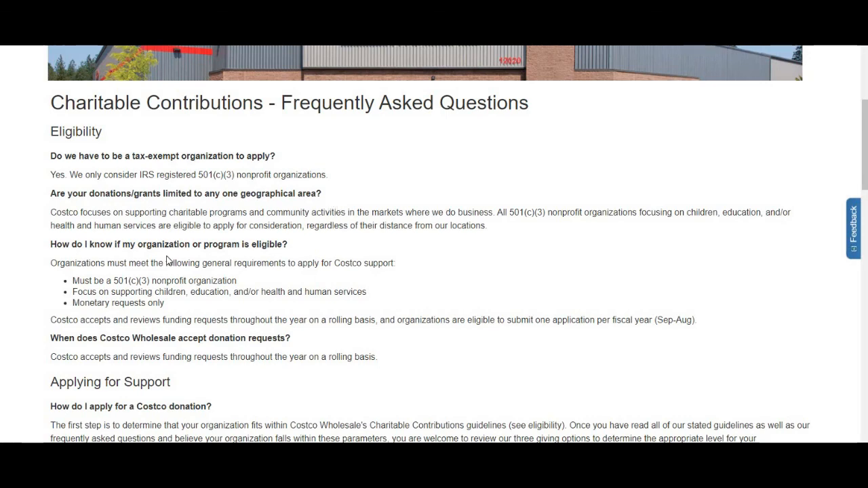
# Step: Read the FAQ's Eligibility, Applying for Support and review-process answers down to General Questions
pyautogui.scroll(-3)
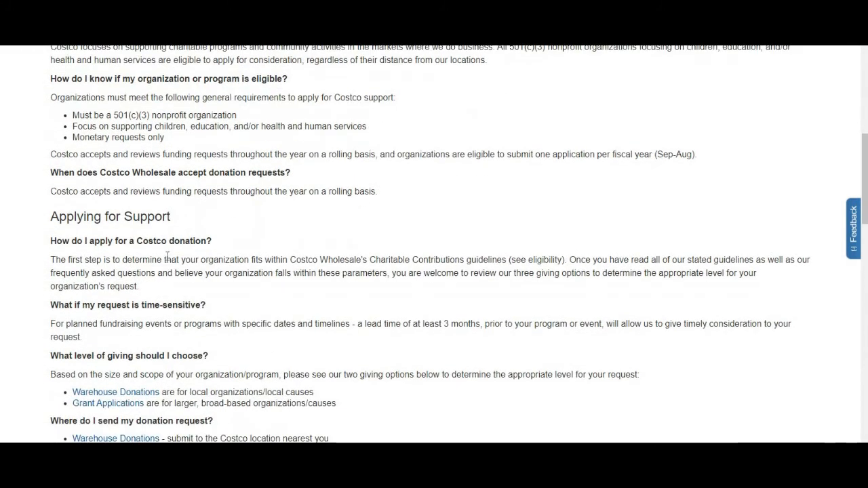
pyautogui.scroll(-3)
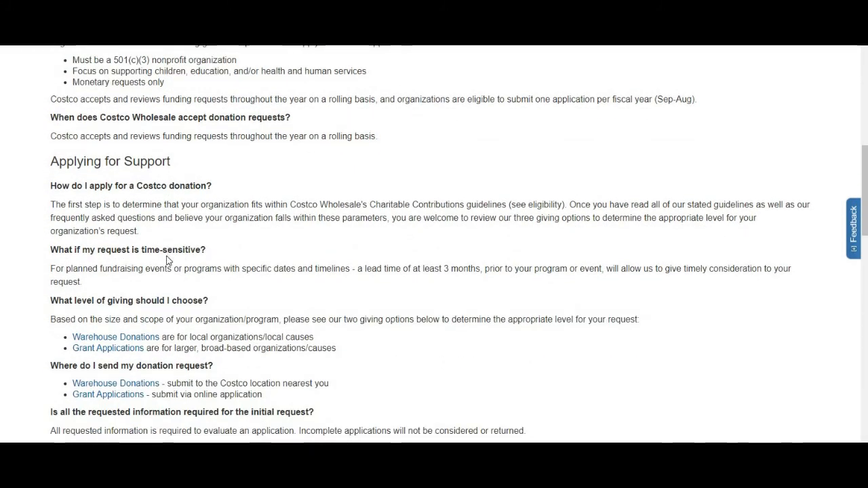
pyautogui.scroll(-3)
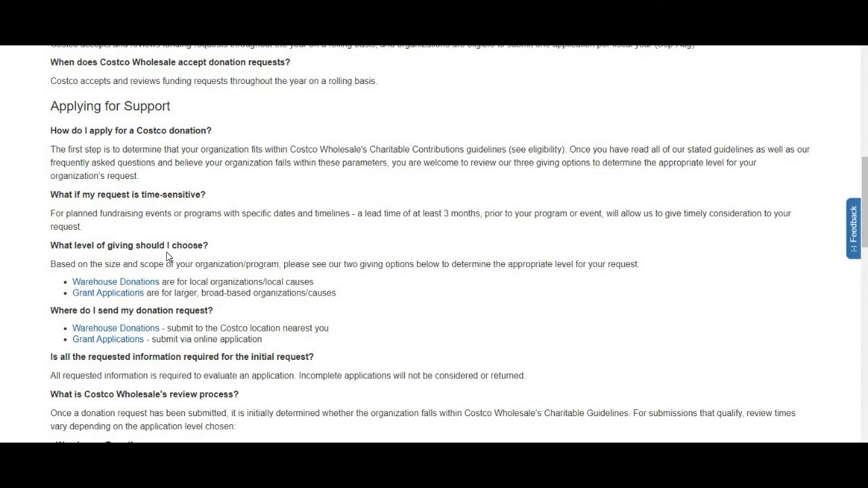
pyautogui.scroll(-3)
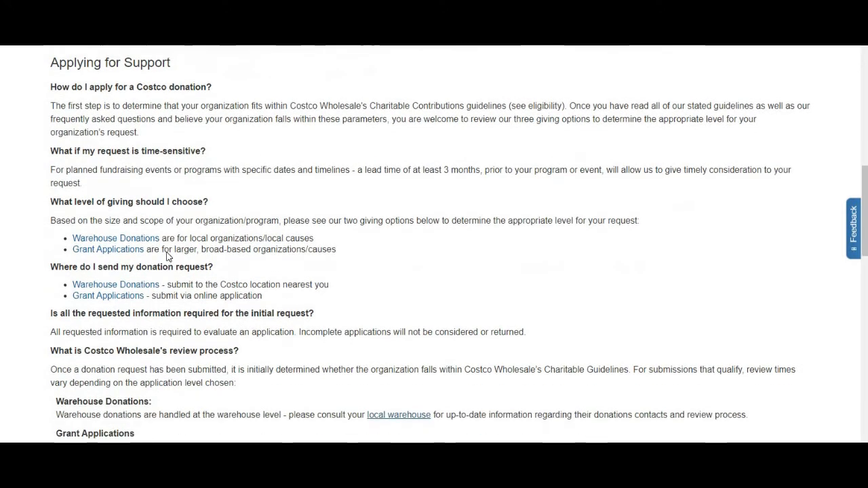
pyautogui.scroll(-3)
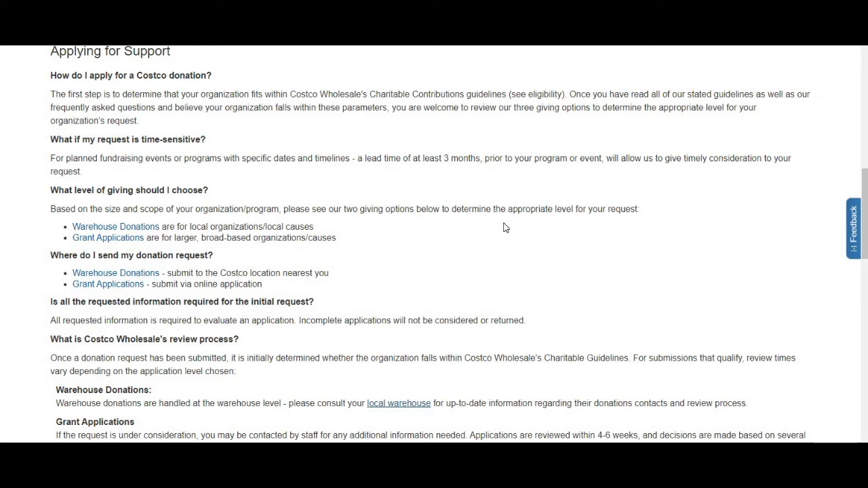
pyautogui.moveTo(529, 222)
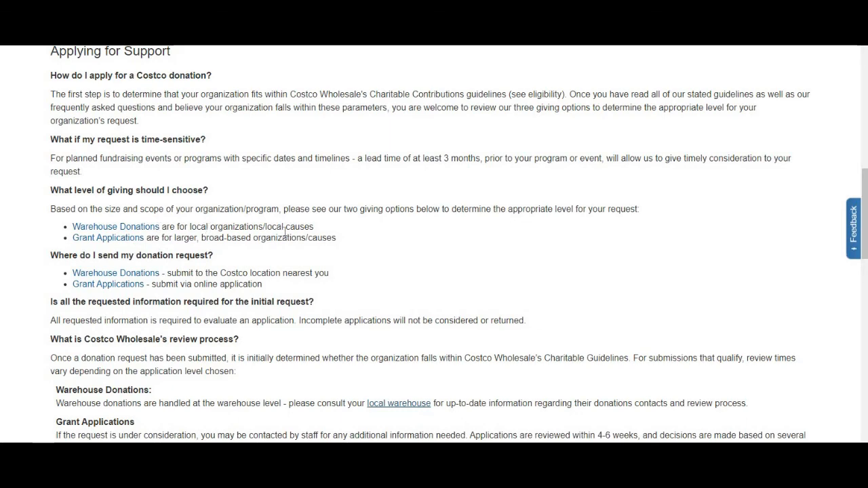
pyautogui.scroll(-3)
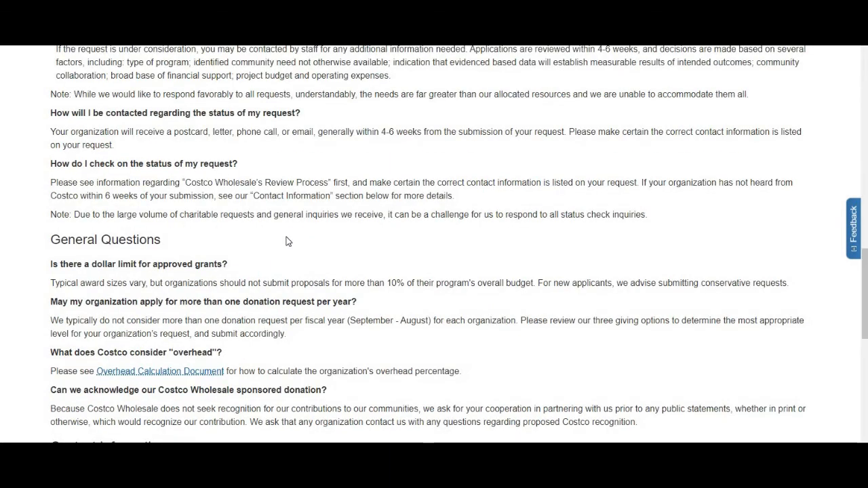
pyautogui.scroll(-3)
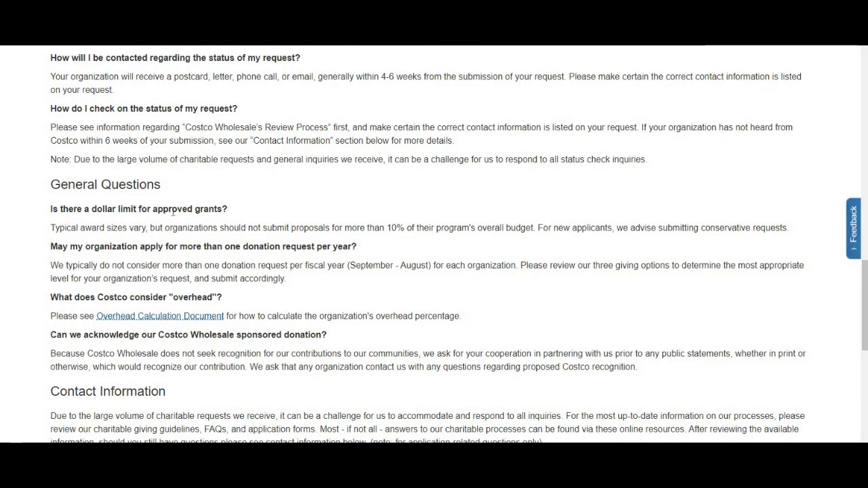
pyautogui.moveTo(203, 225)
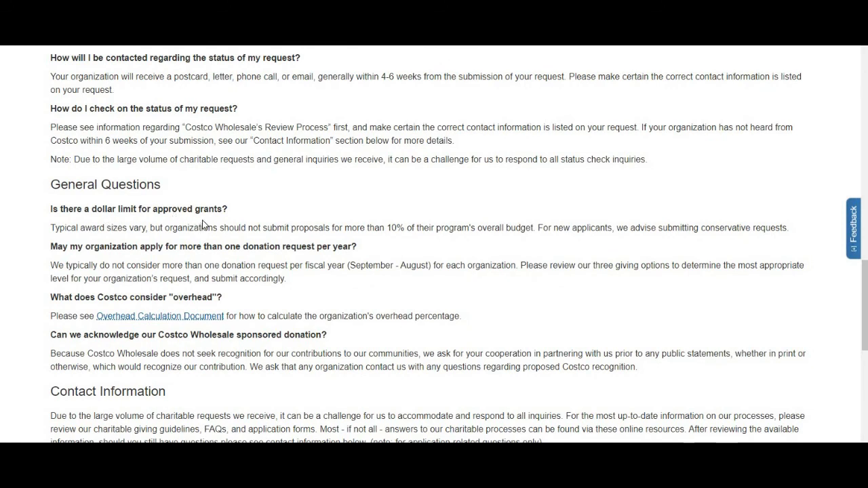
pyautogui.moveTo(120, 238)
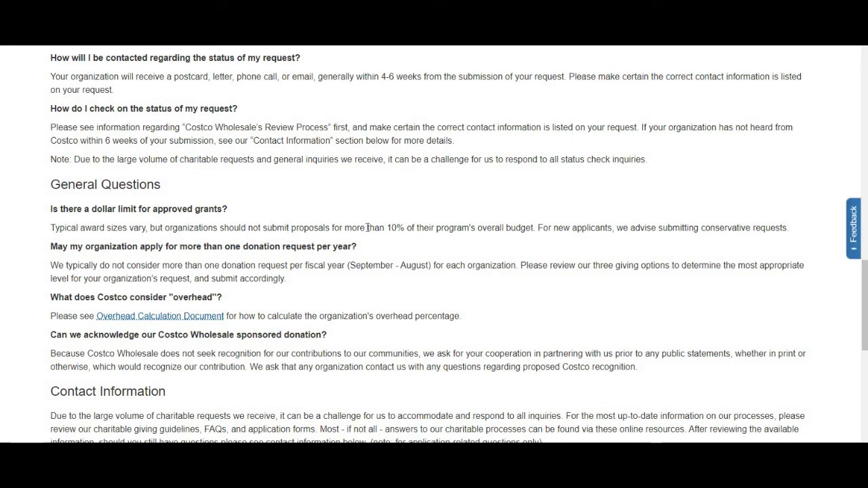
pyautogui.moveTo(415, 239)
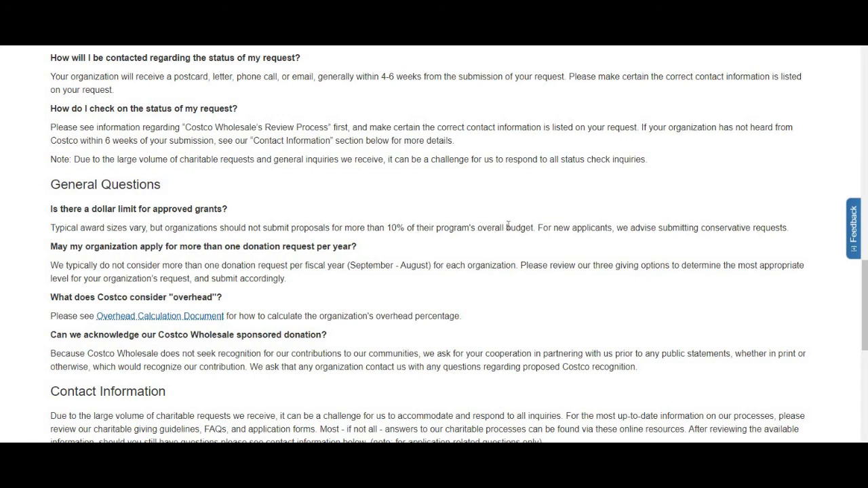
pyautogui.moveTo(562, 232)
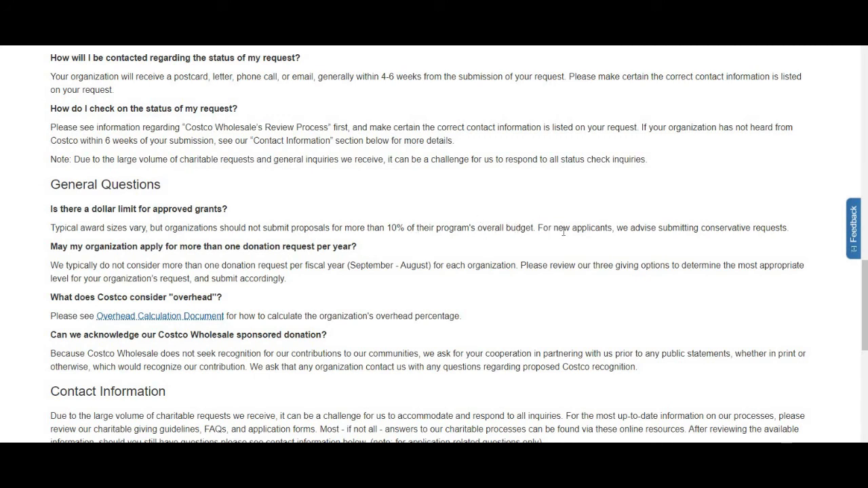
pyautogui.moveTo(713, 255)
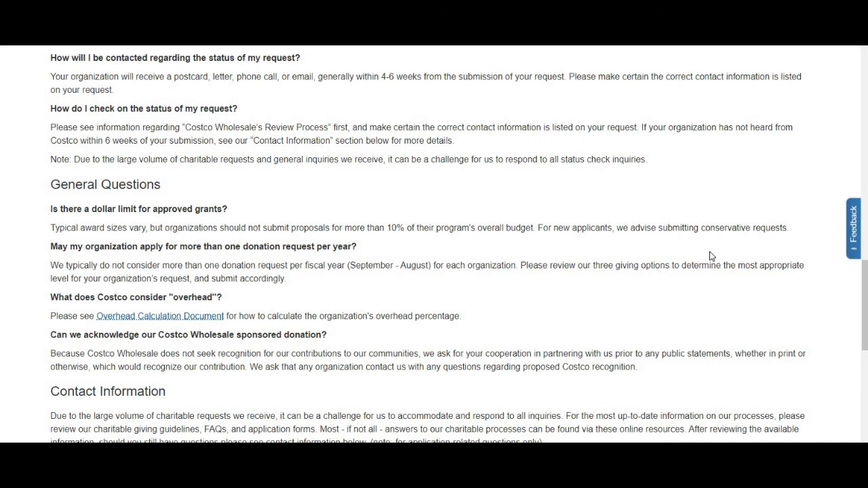
pyautogui.moveTo(705, 247)
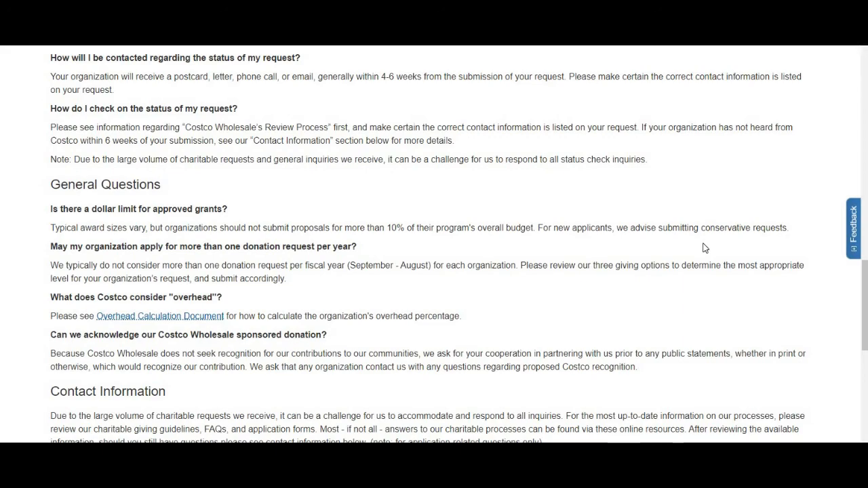
pyautogui.scroll(3)
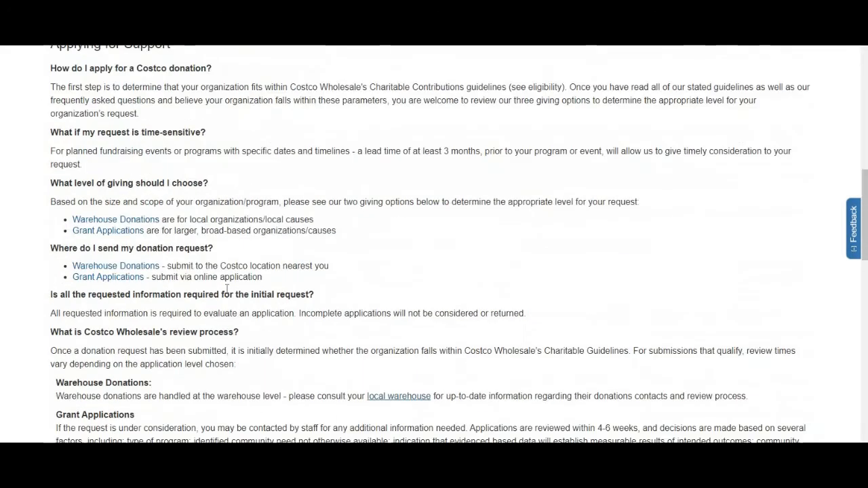